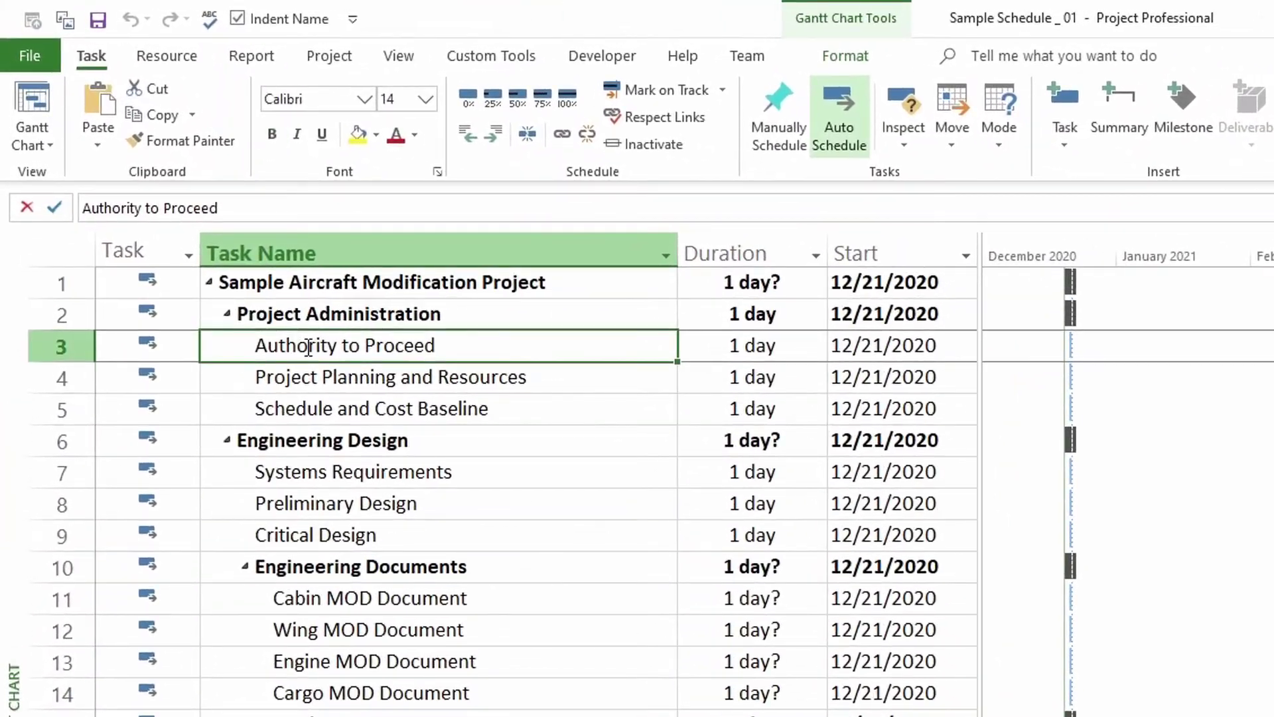
mouse_move(419, 429)
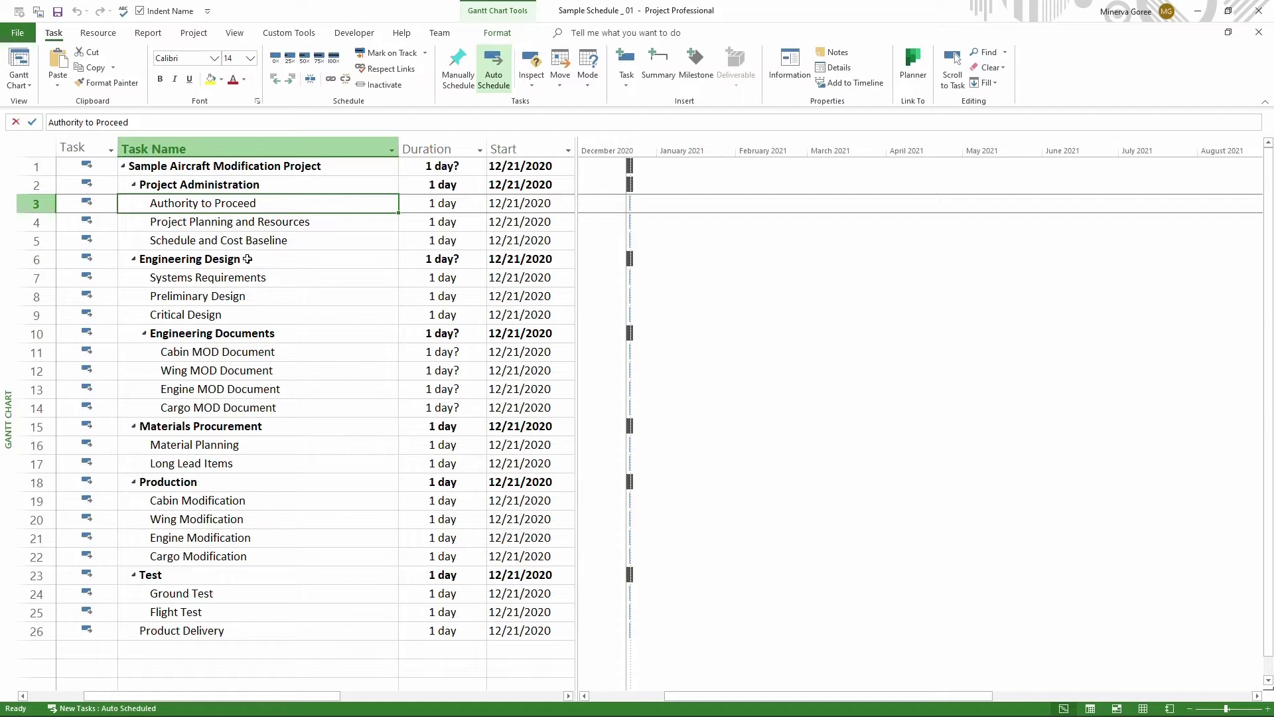
mouse_move(248, 259)
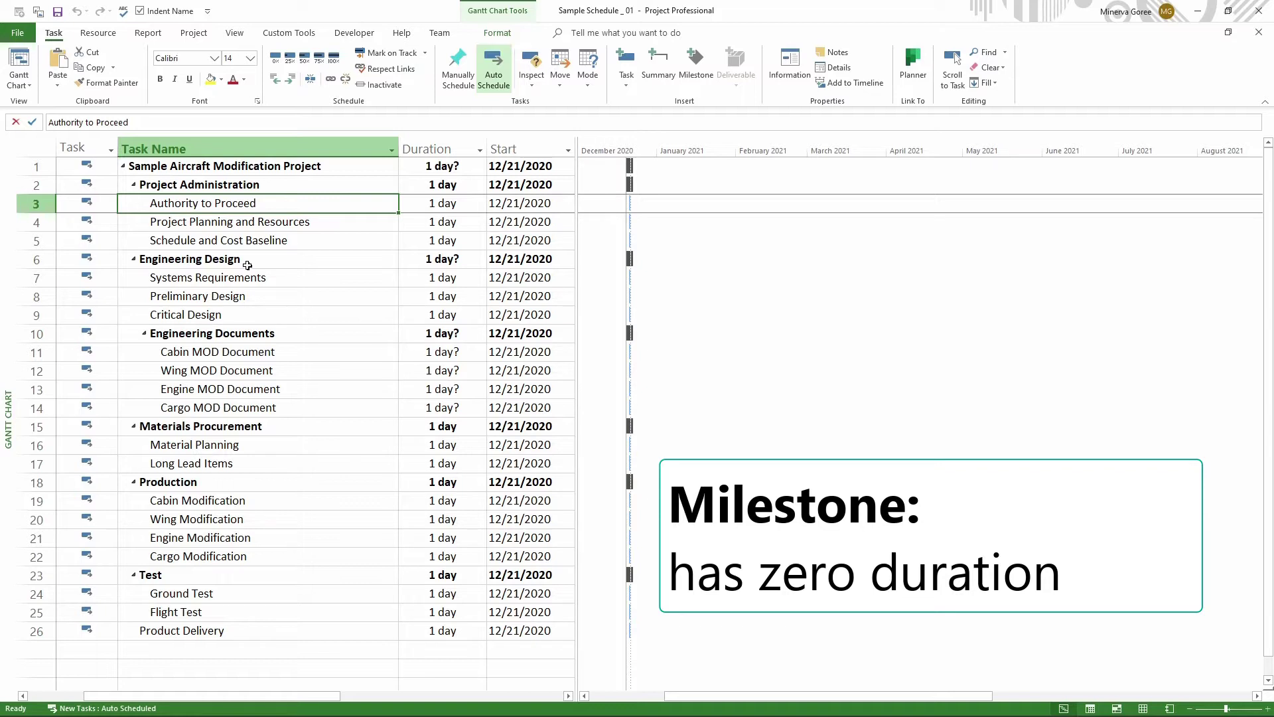
mouse_move(832, 410)
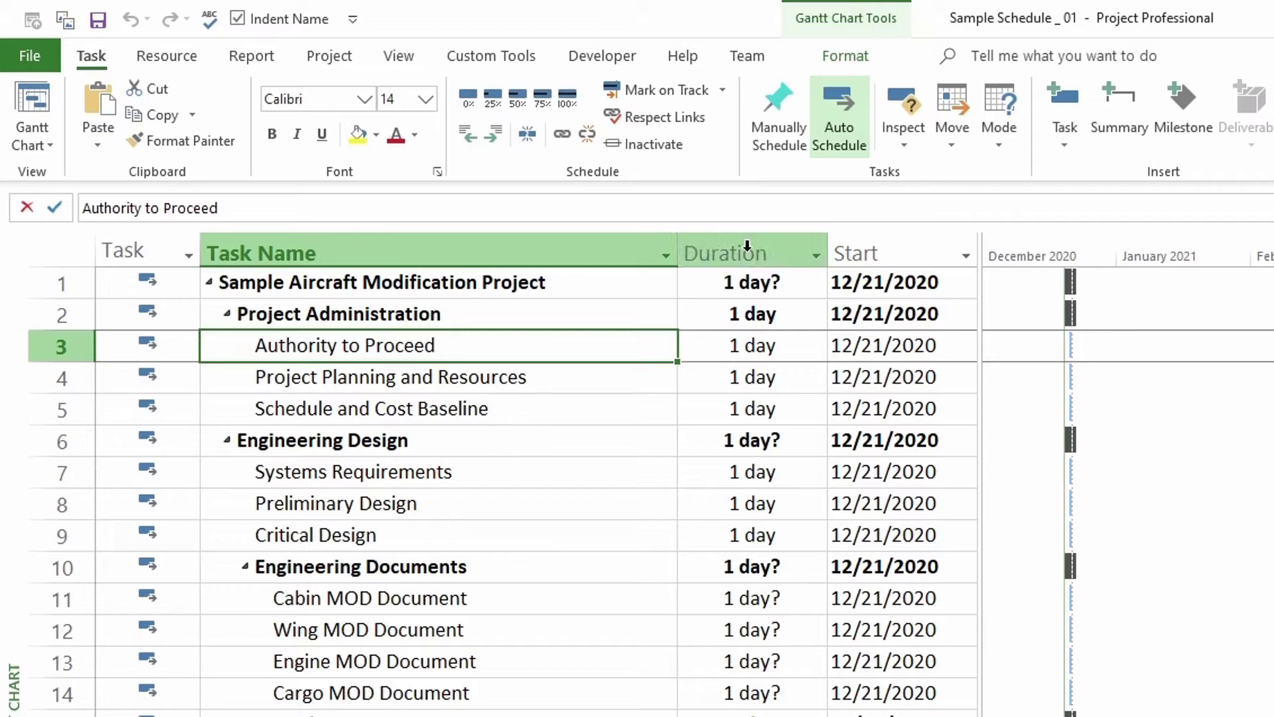
Insert a Duration column before the Start column in the task table.
left_click(749, 252)
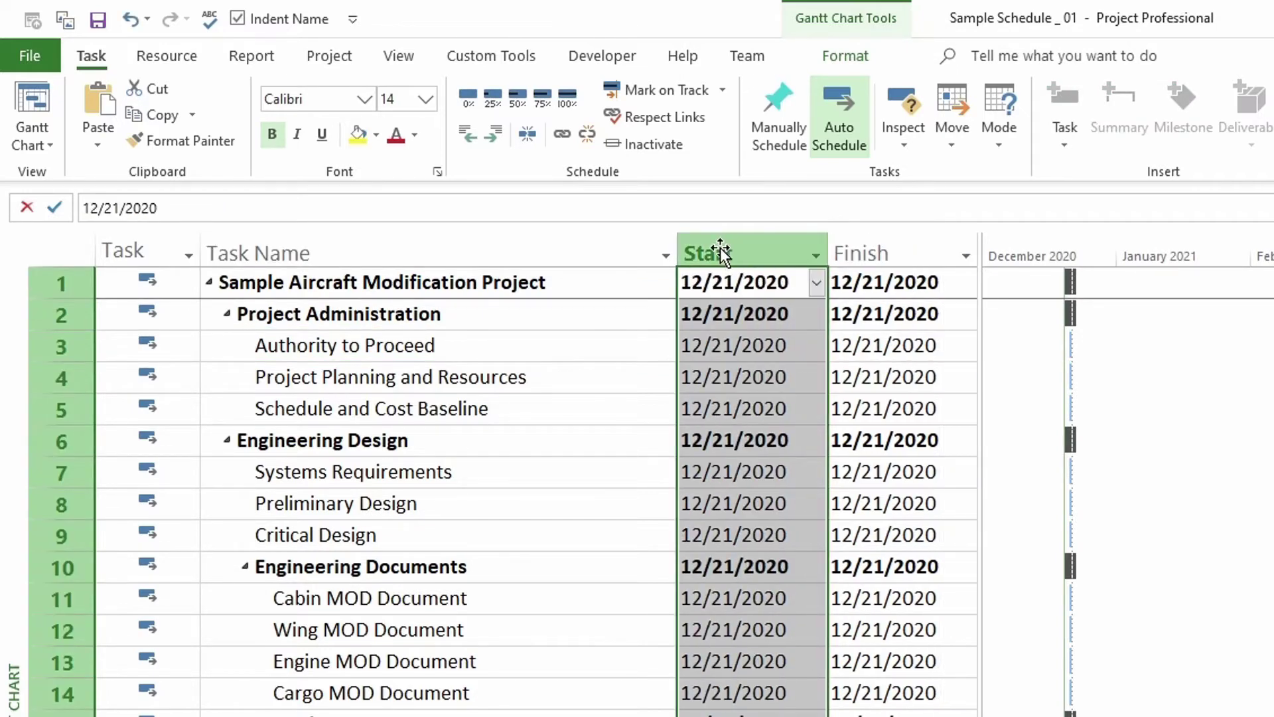
mouse_move(728, 252)
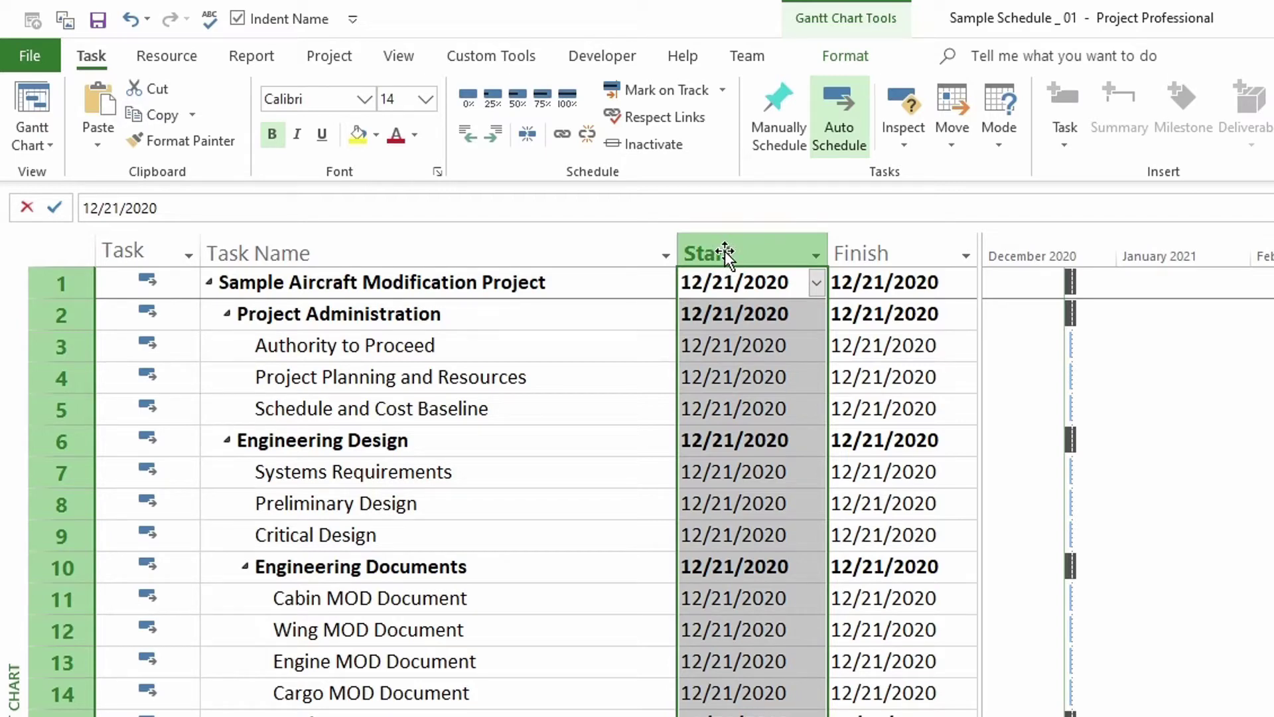
right_click(724, 252)
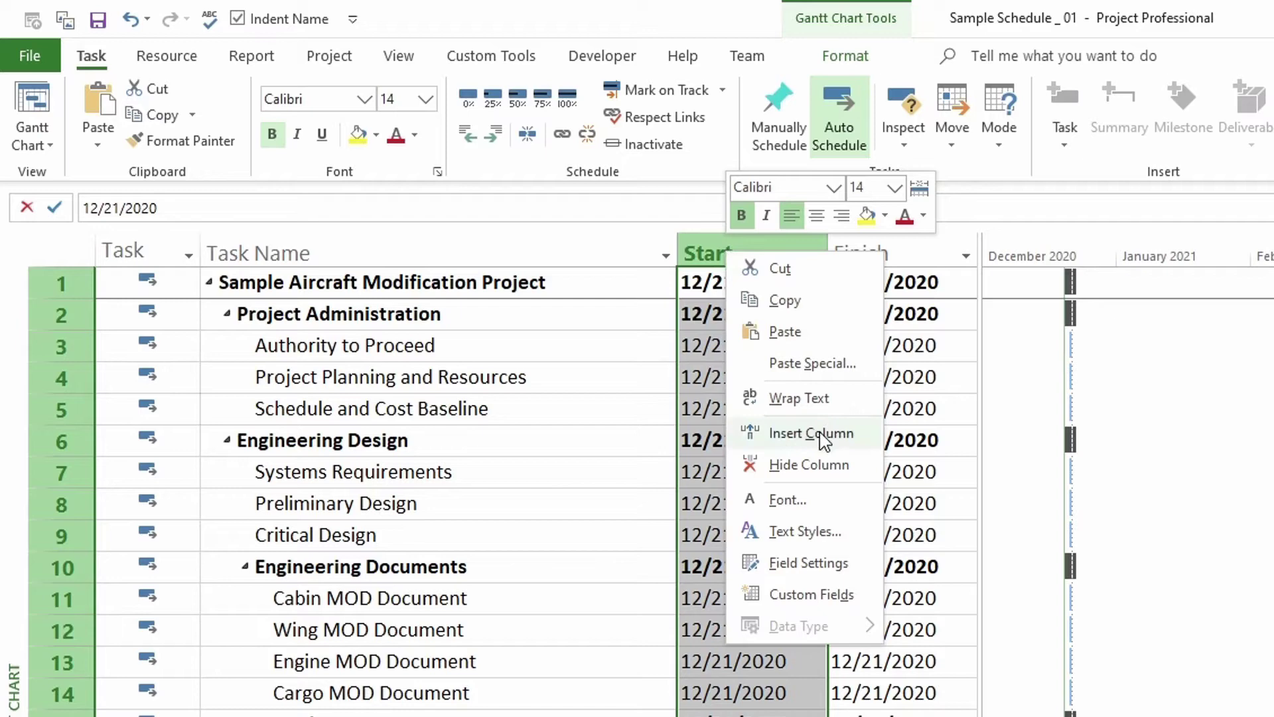
left_click(812, 433)
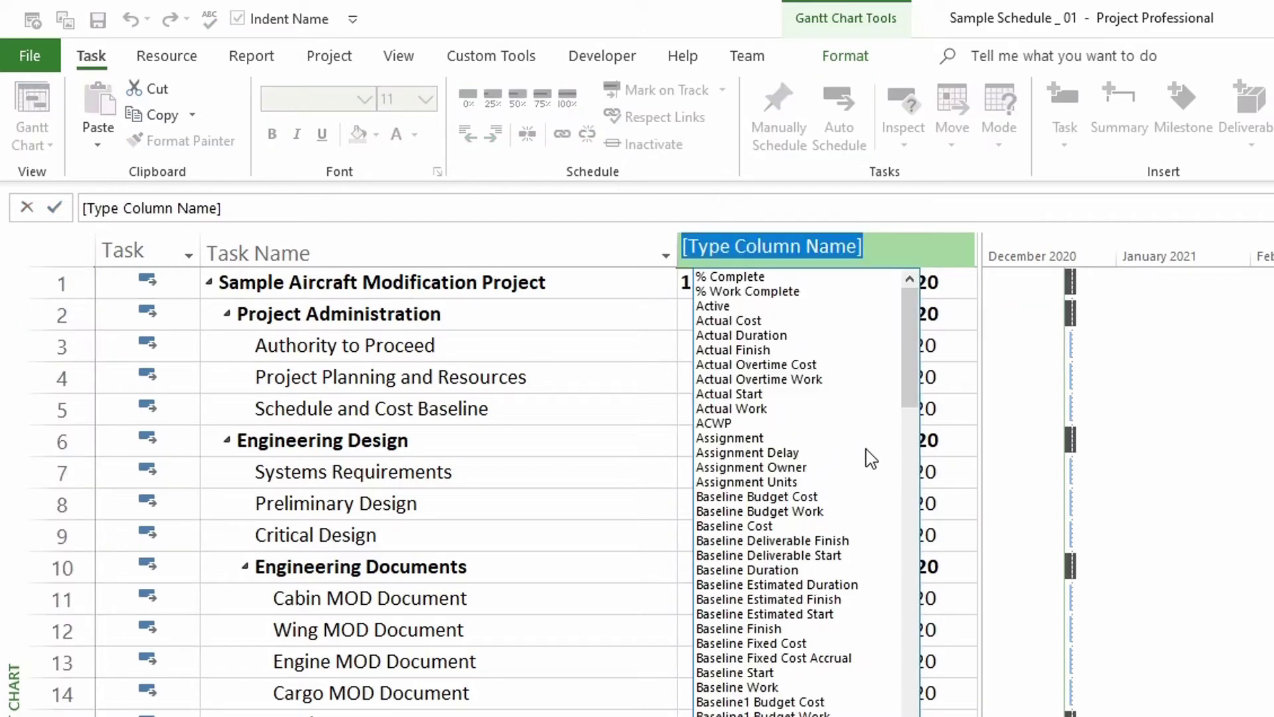
type("duration")
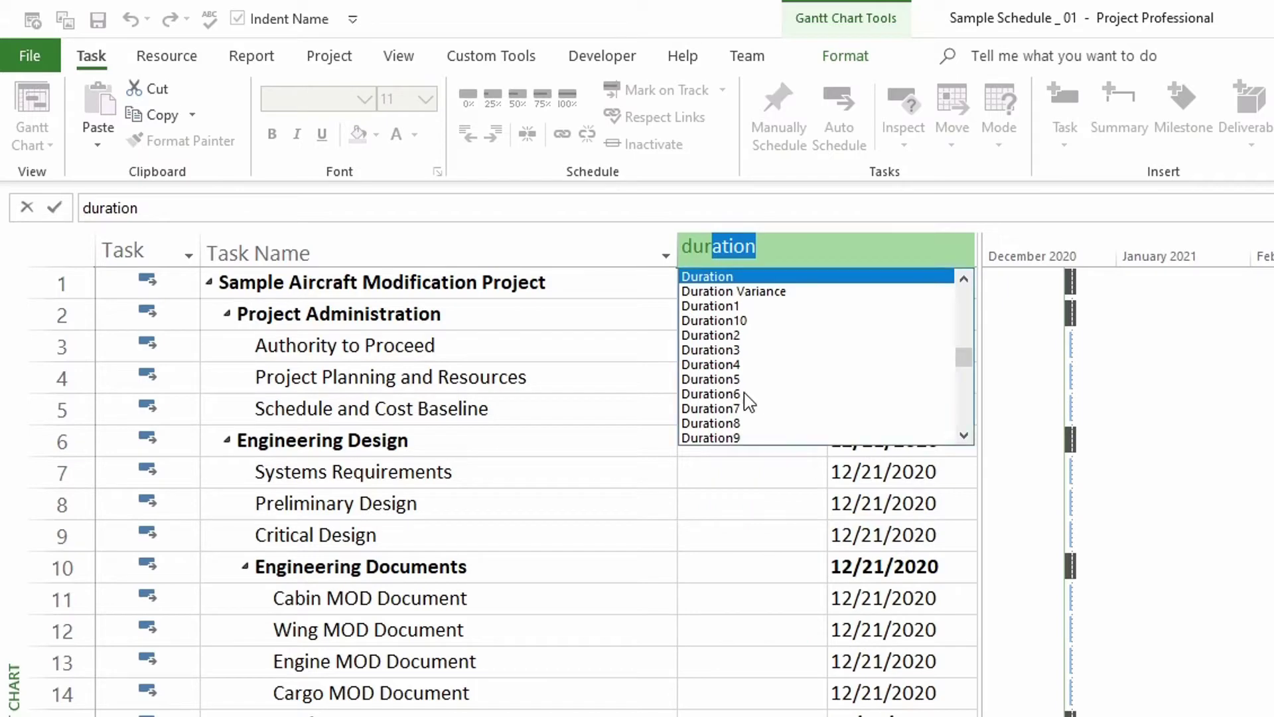
left_click(706, 276)
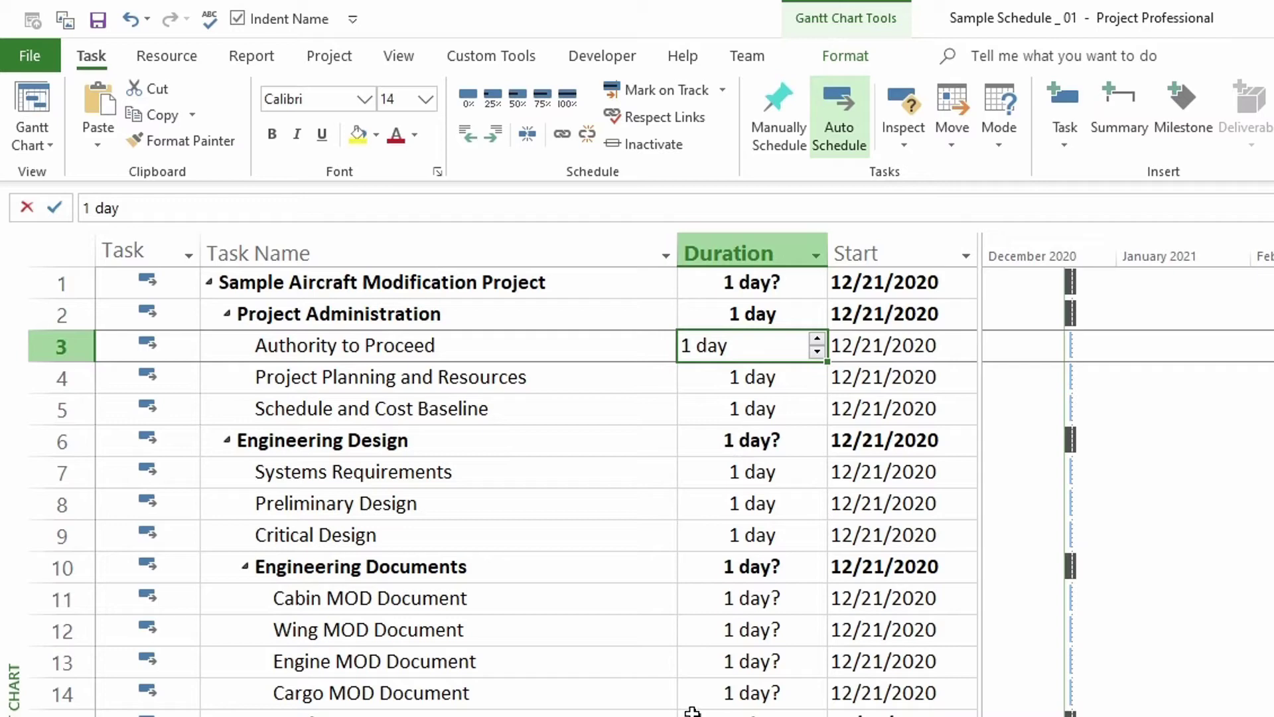
Give Authority to Proceed a 0-day duration, trying 20 days and reverting to 0.
type("0")
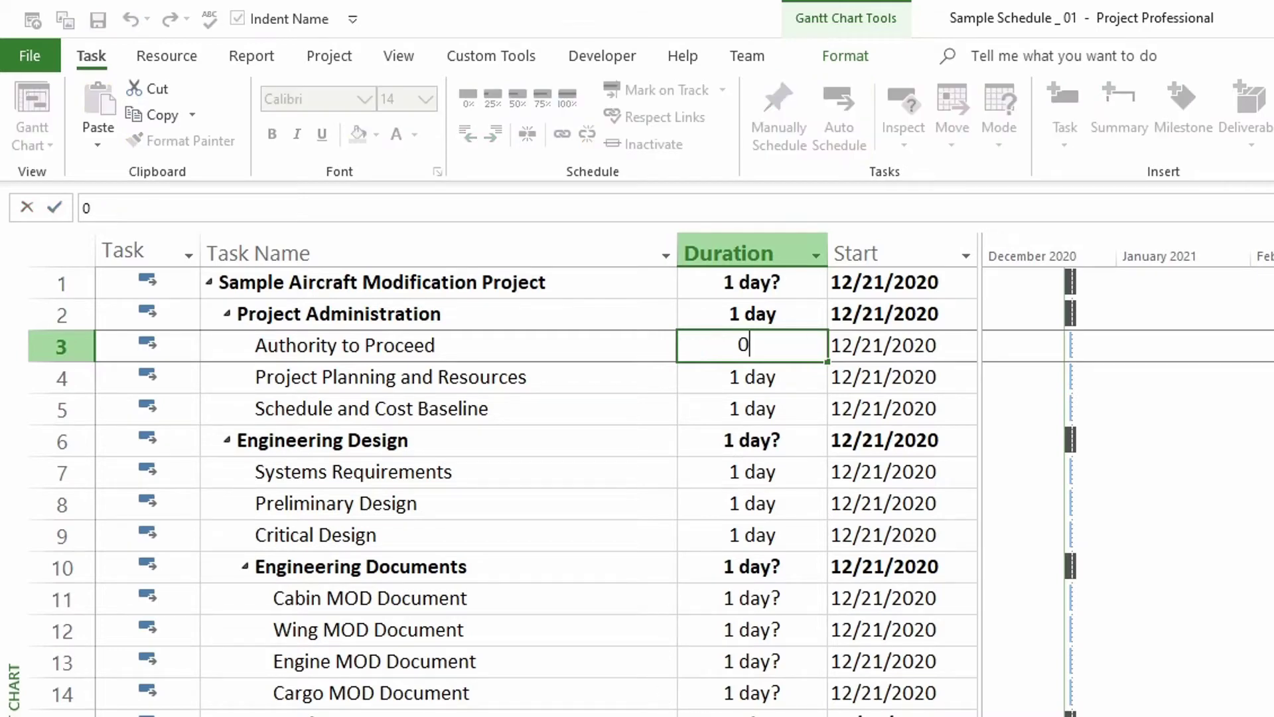
key("Enter")
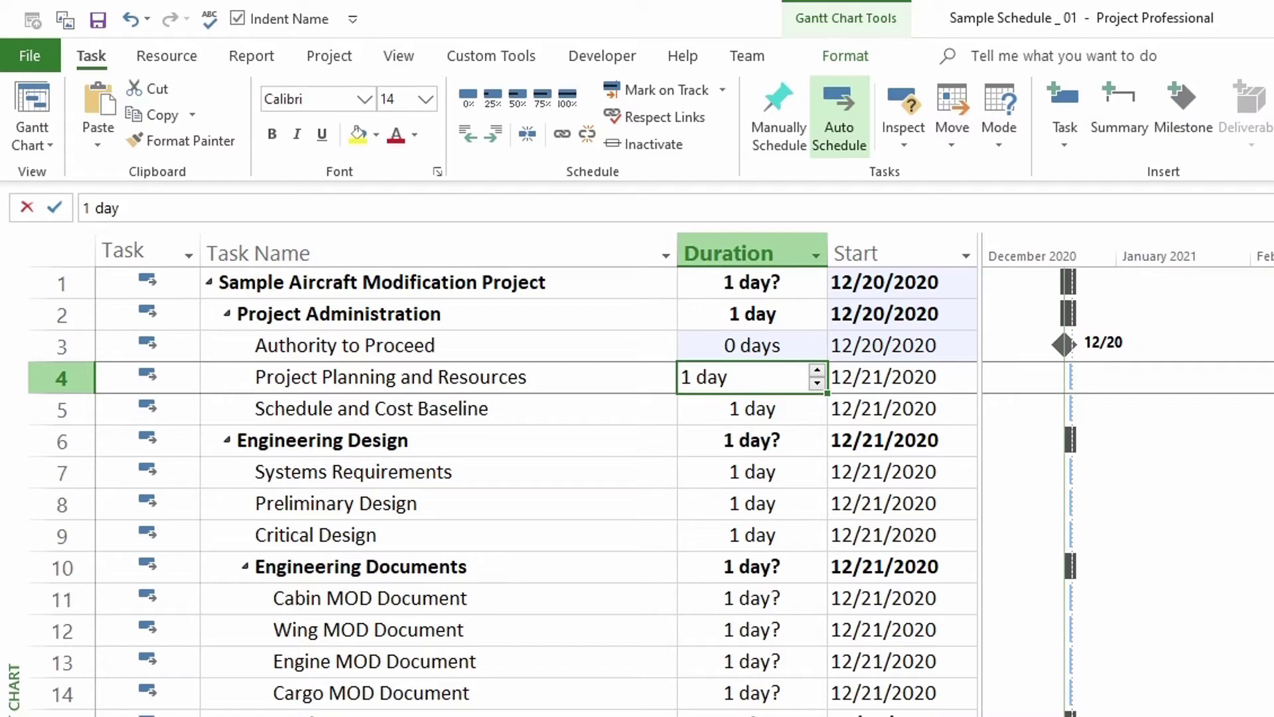
mouse_move(1087, 393)
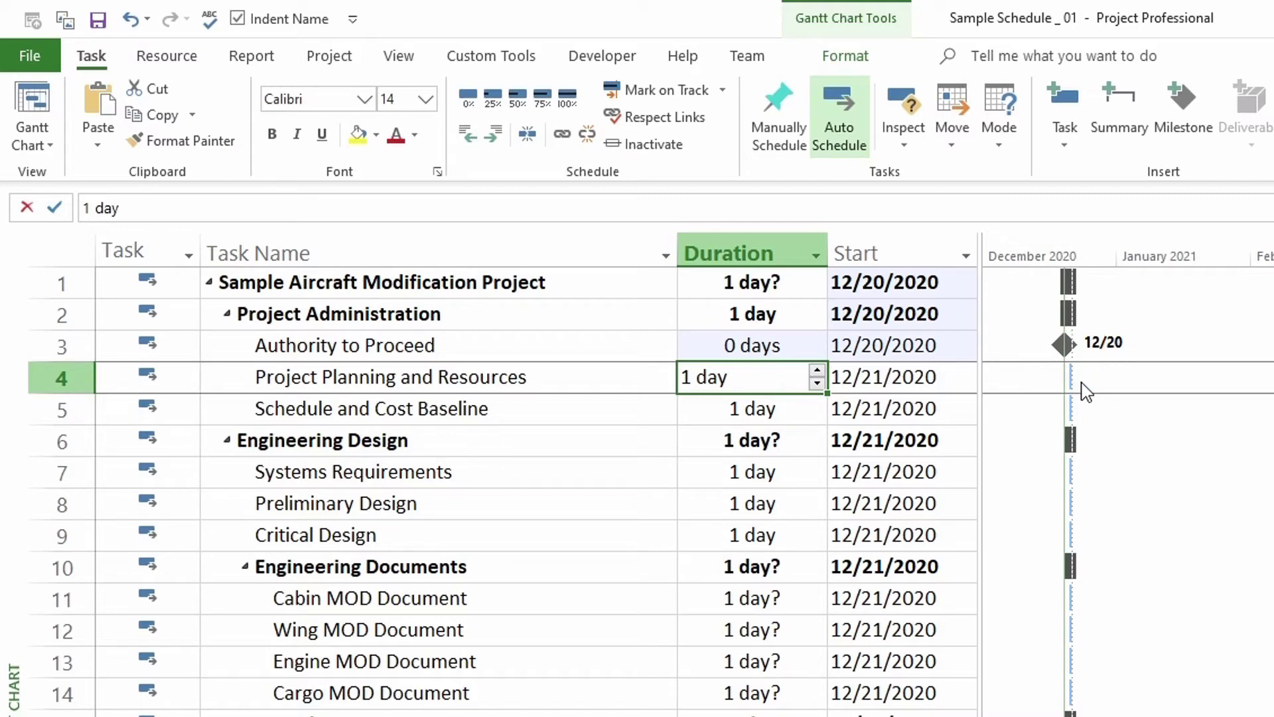
mouse_move(770, 364)
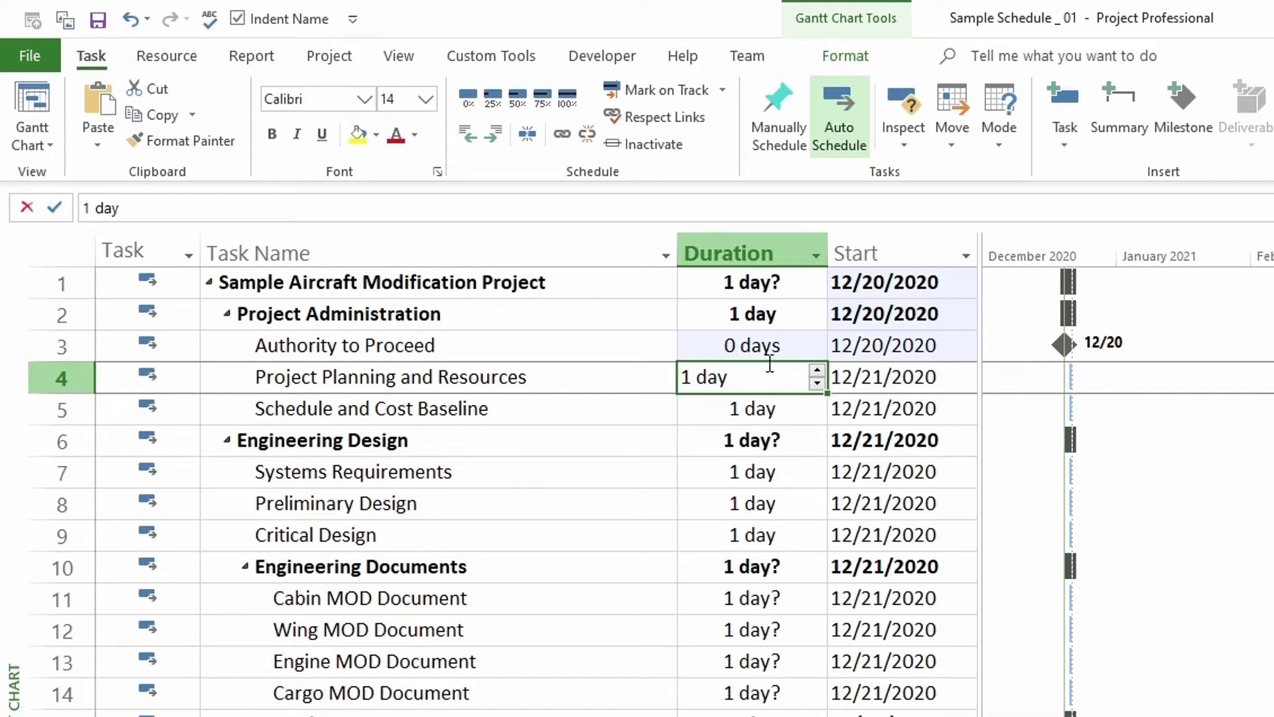
left_click(747, 345)
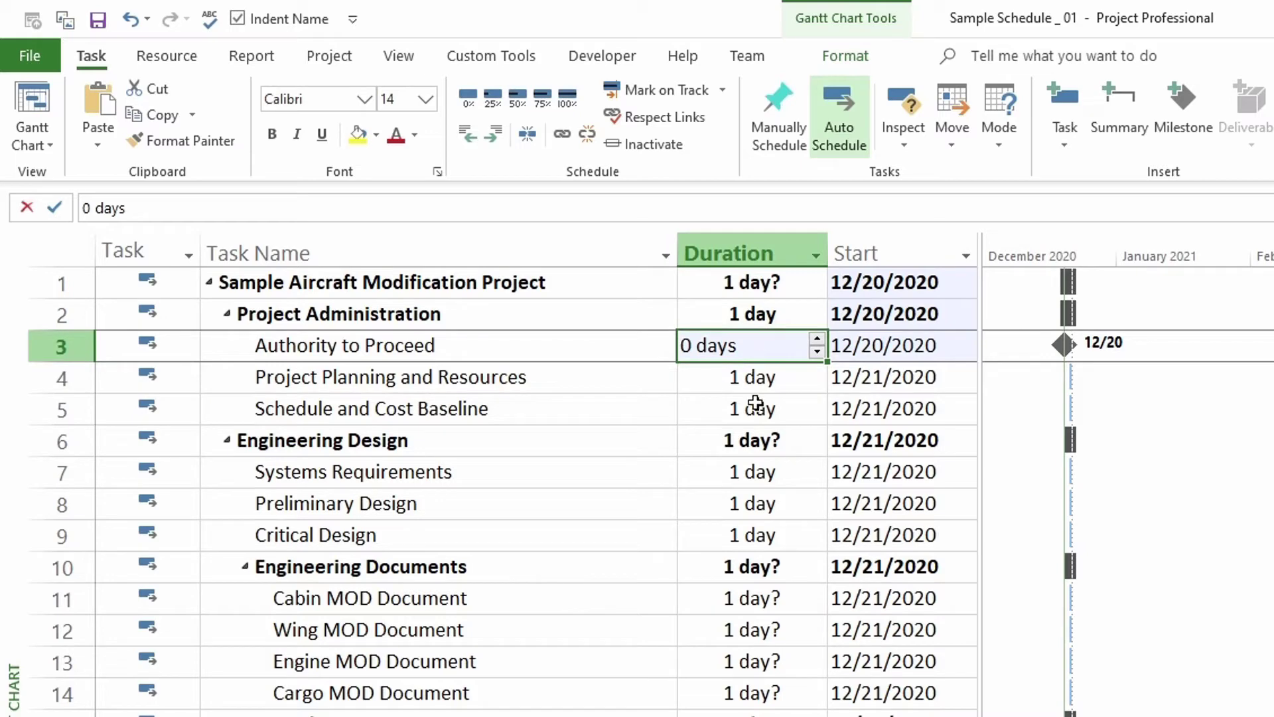
type("20")
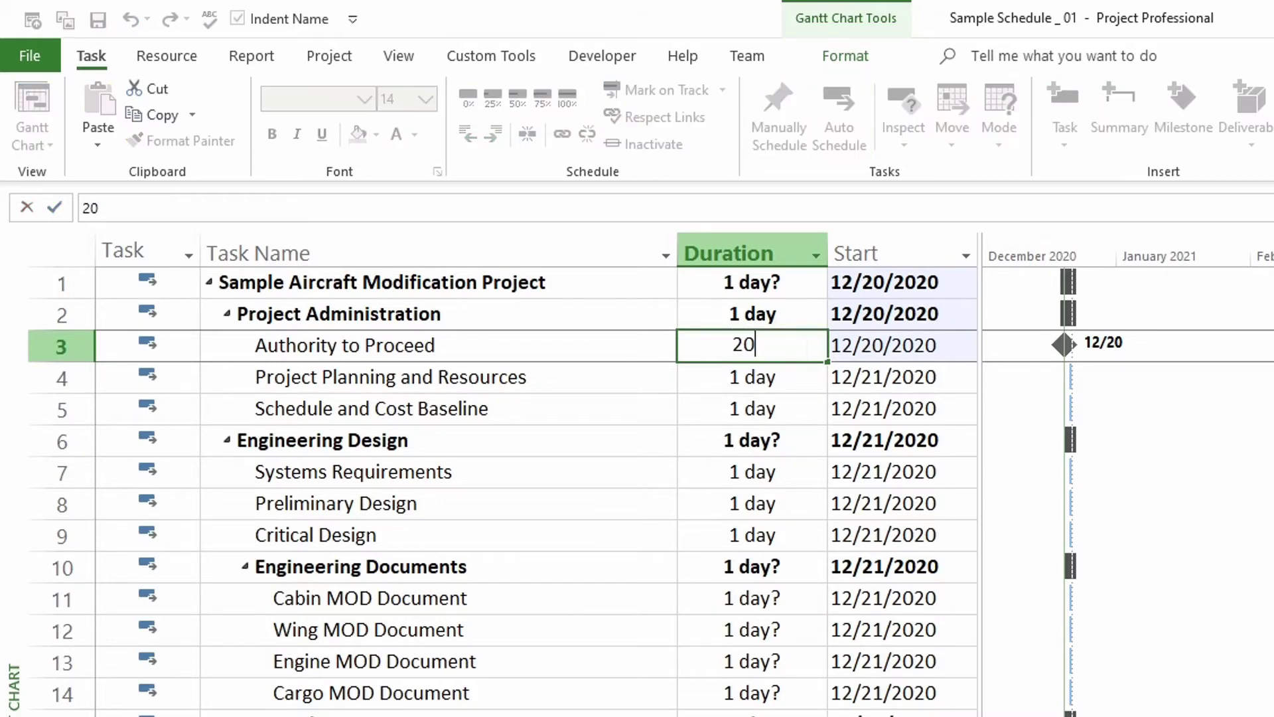
key("enter")
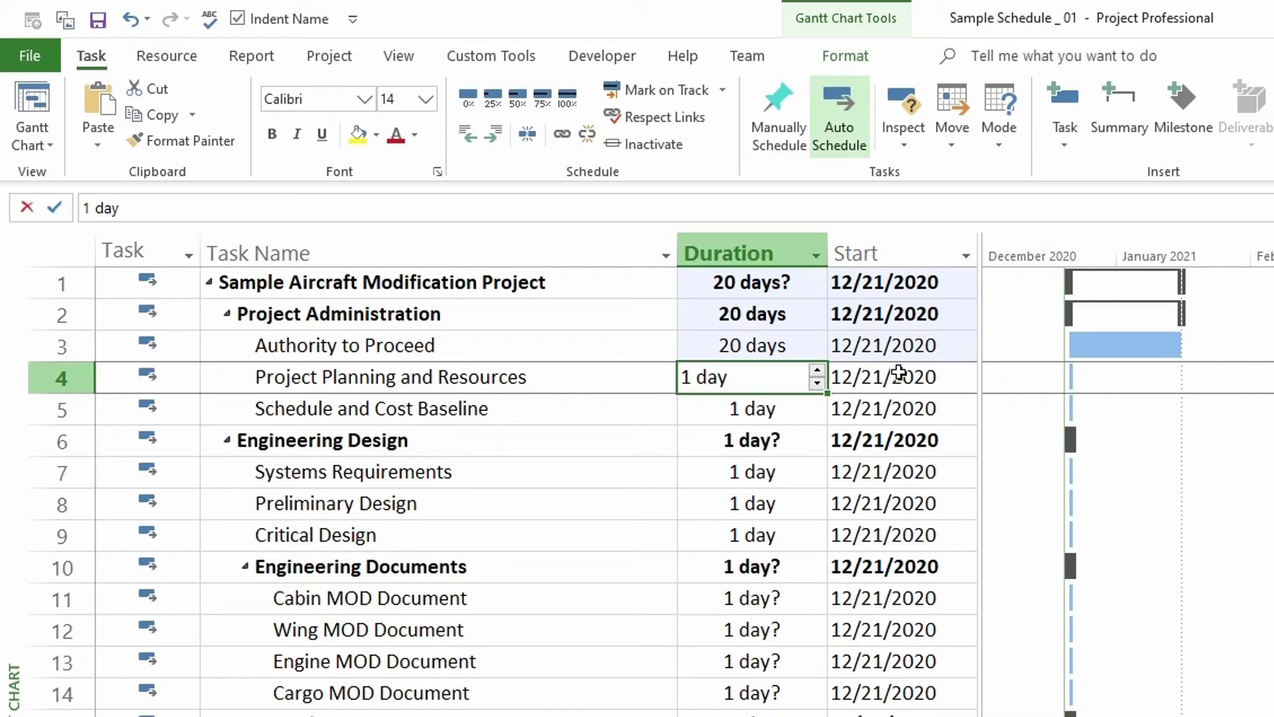
left_click(736, 345)
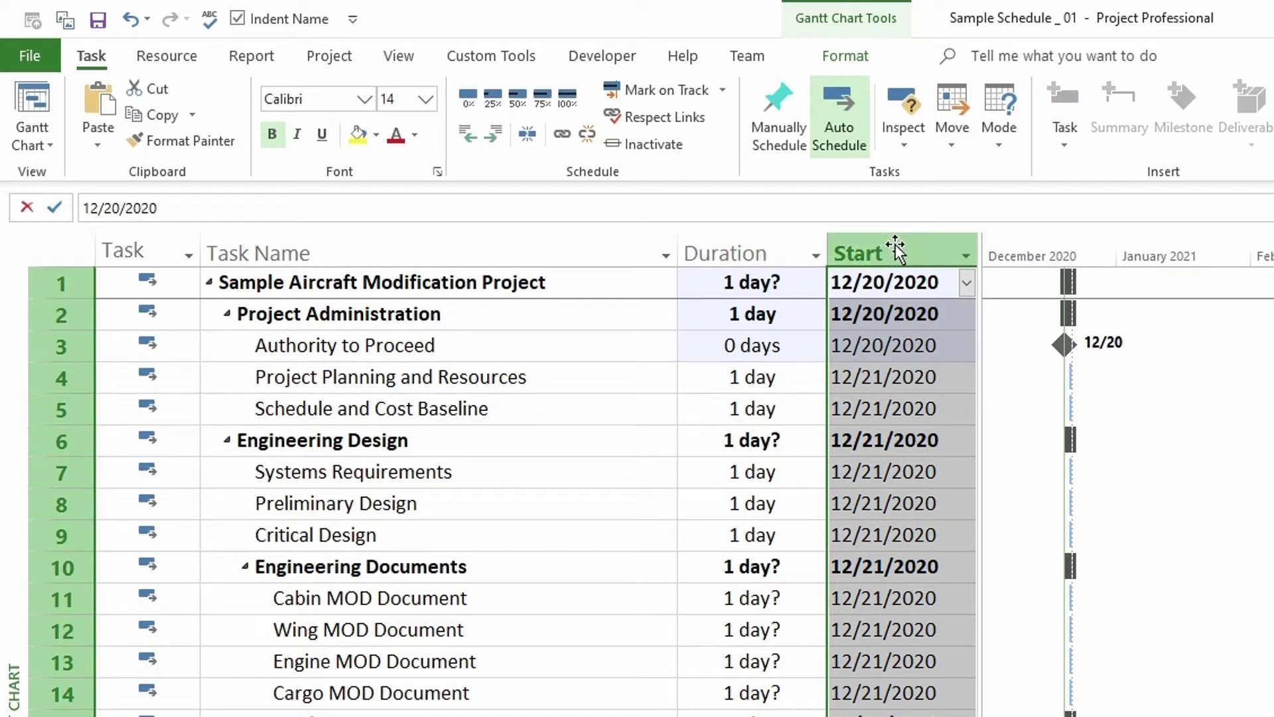
Insert a Milestone column before Start showing Yes only for Authority to Proceed.
right_click(894, 252)
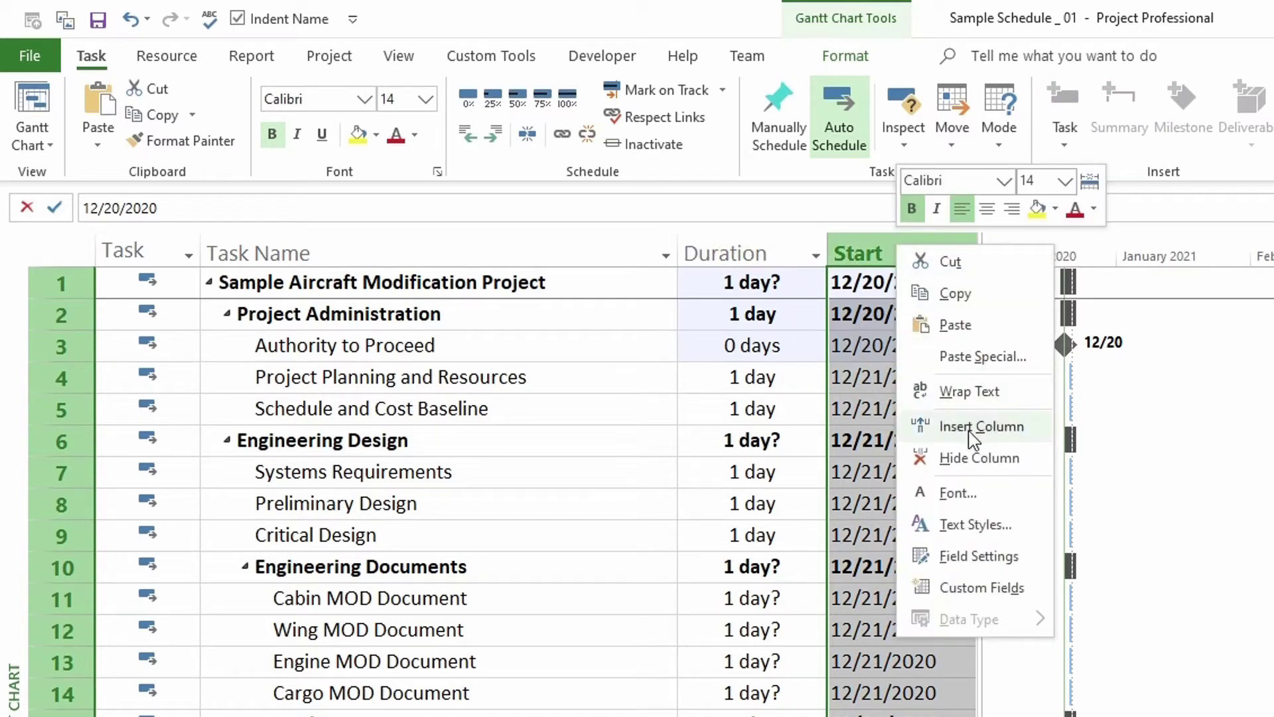
left_click(982, 426)
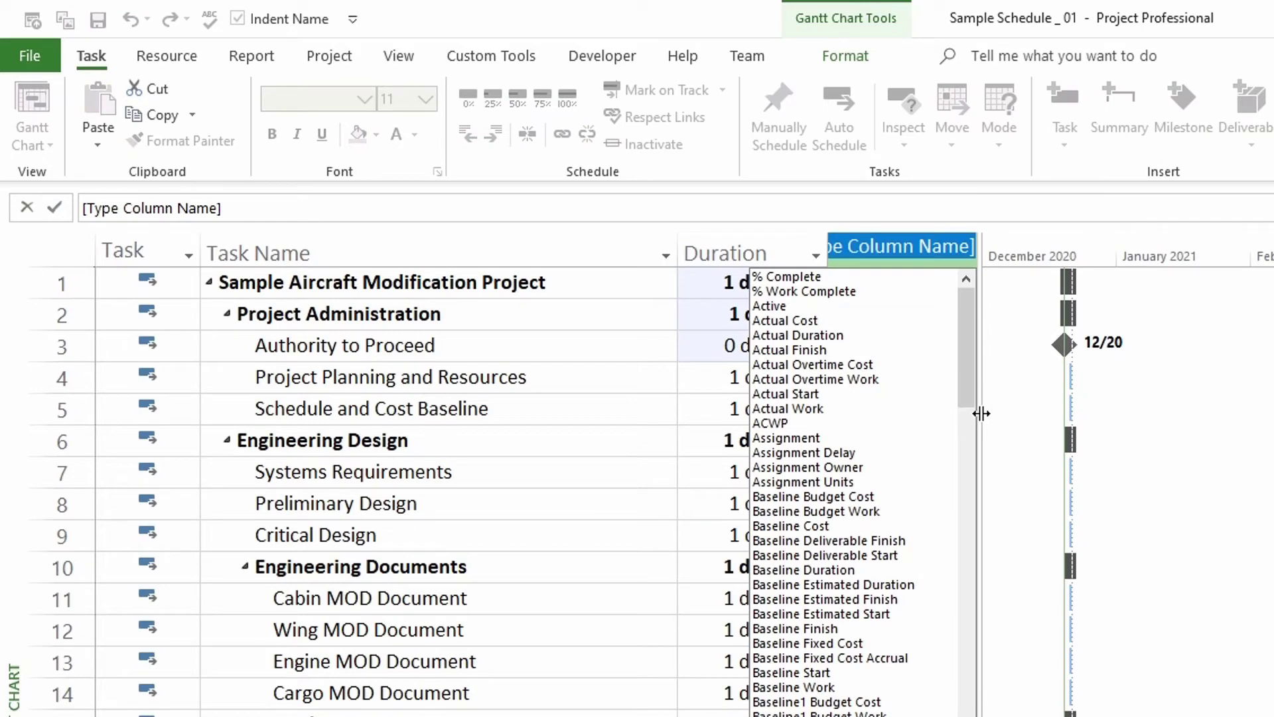
type("milestone")
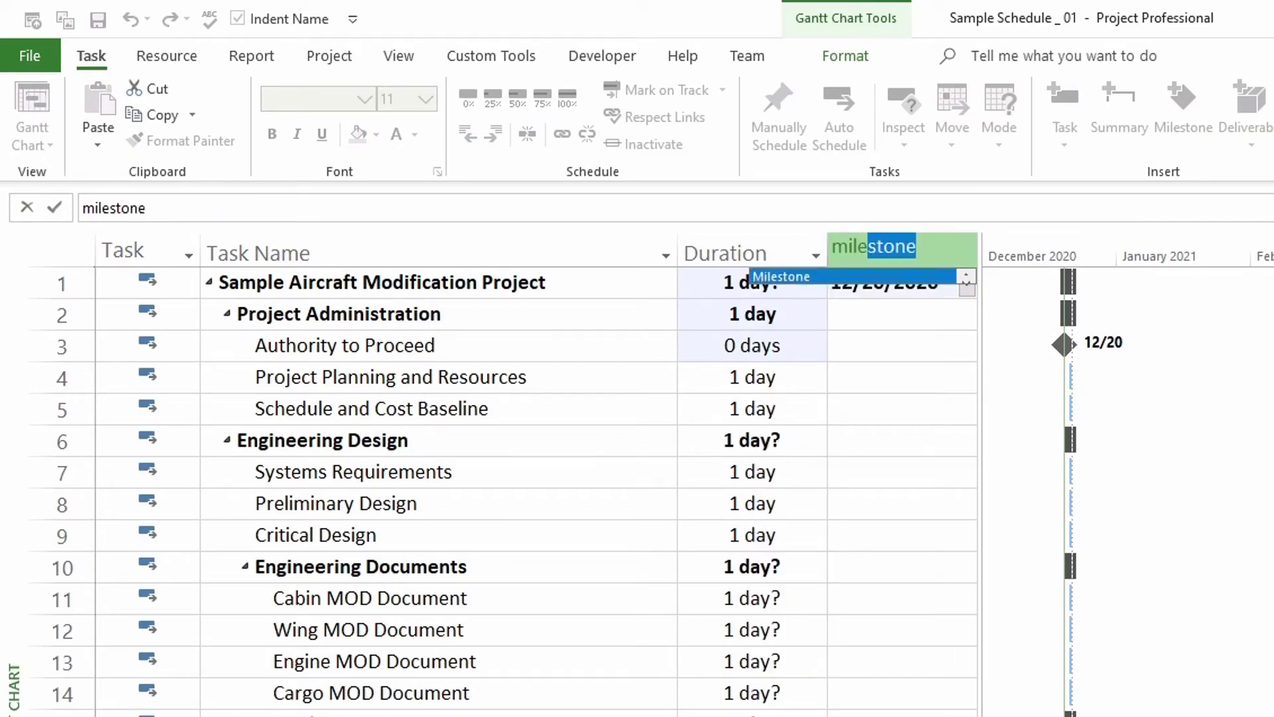
key("enter")
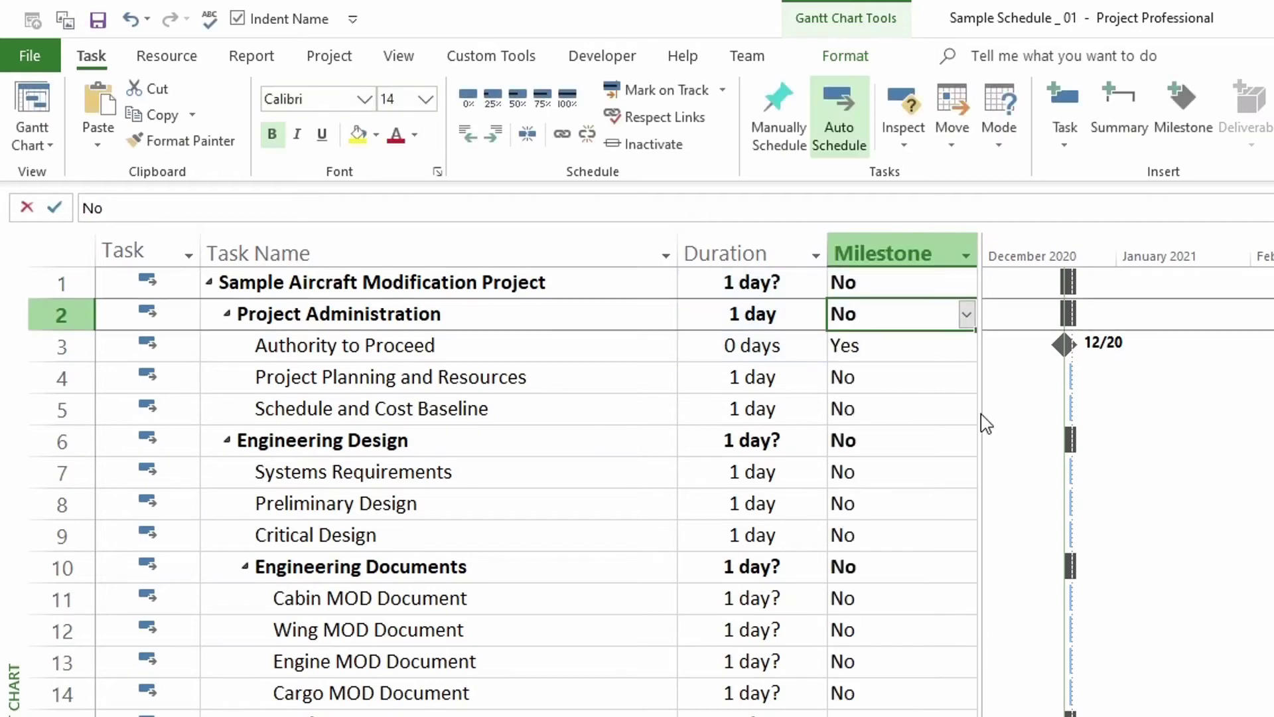
right_click(886, 252)
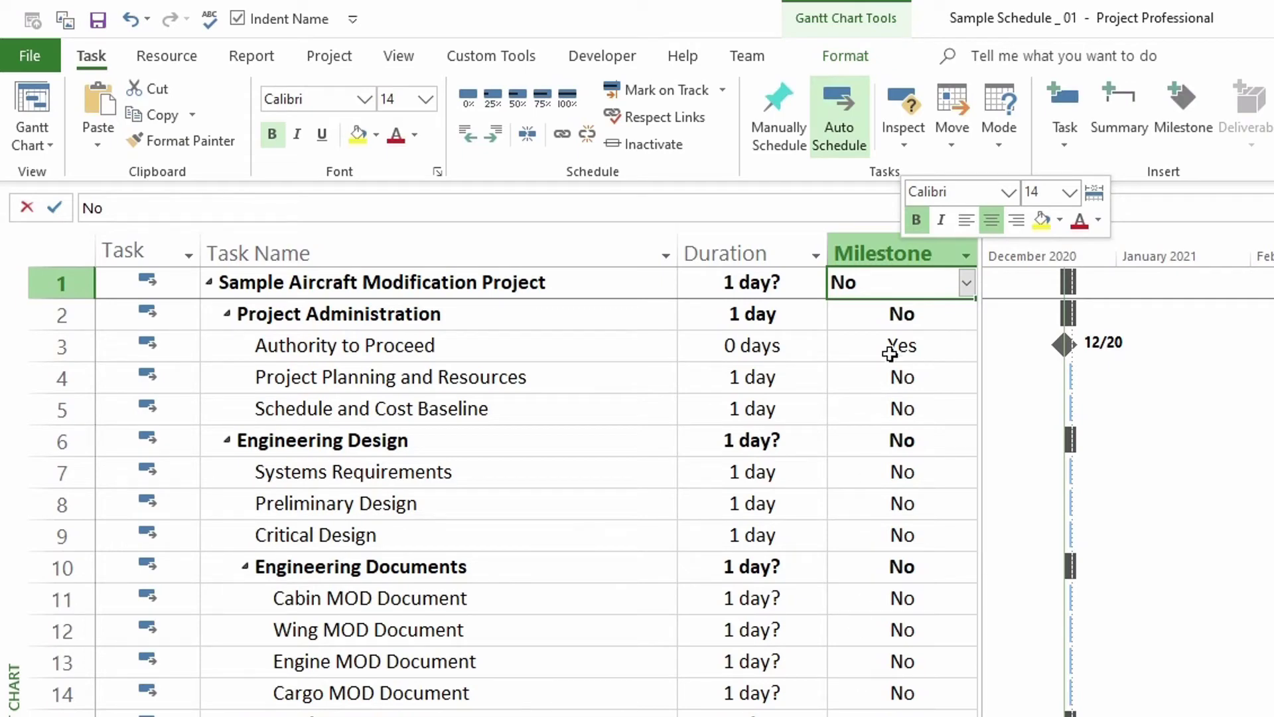
left_click(893, 345)
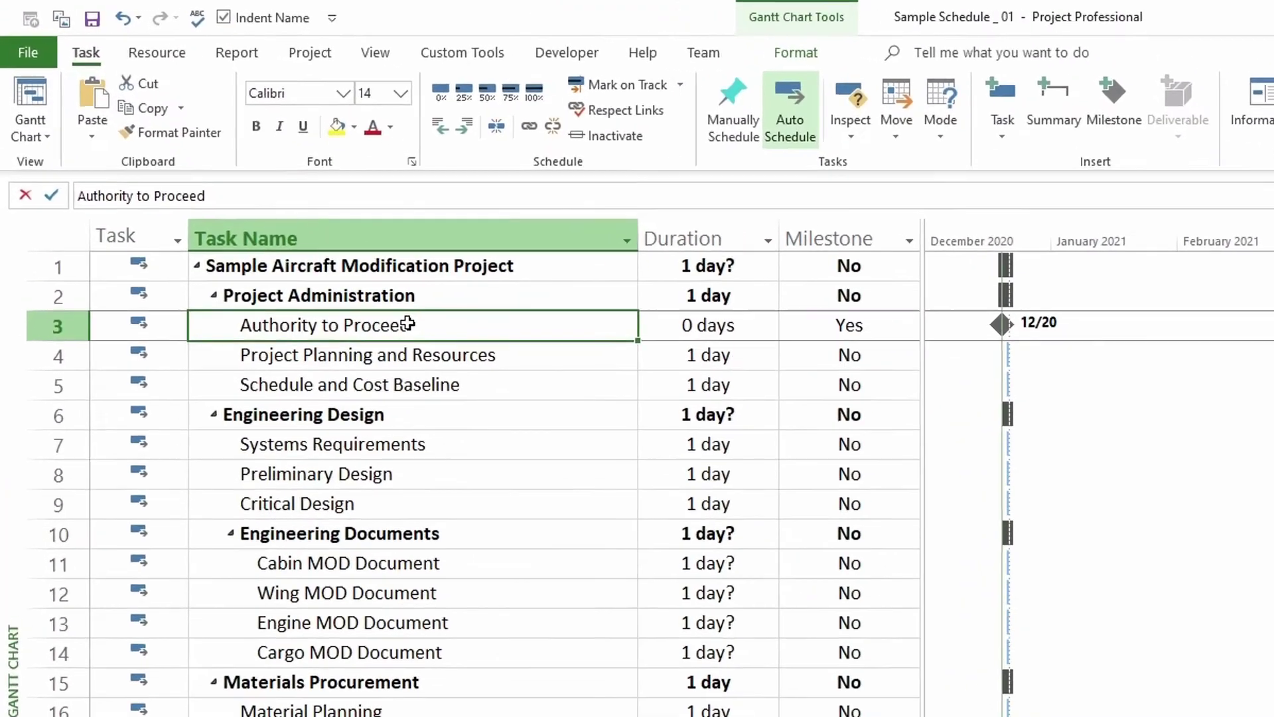
double_click(325, 325)
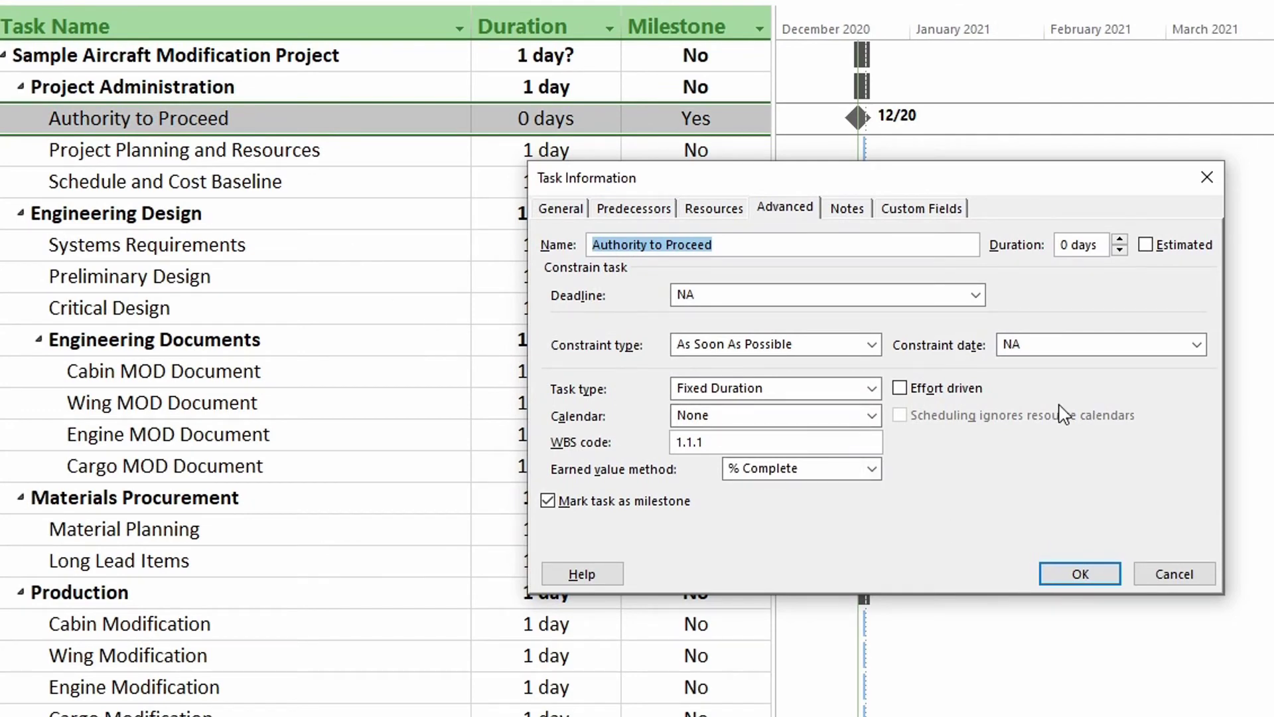
mouse_move(796, 268)
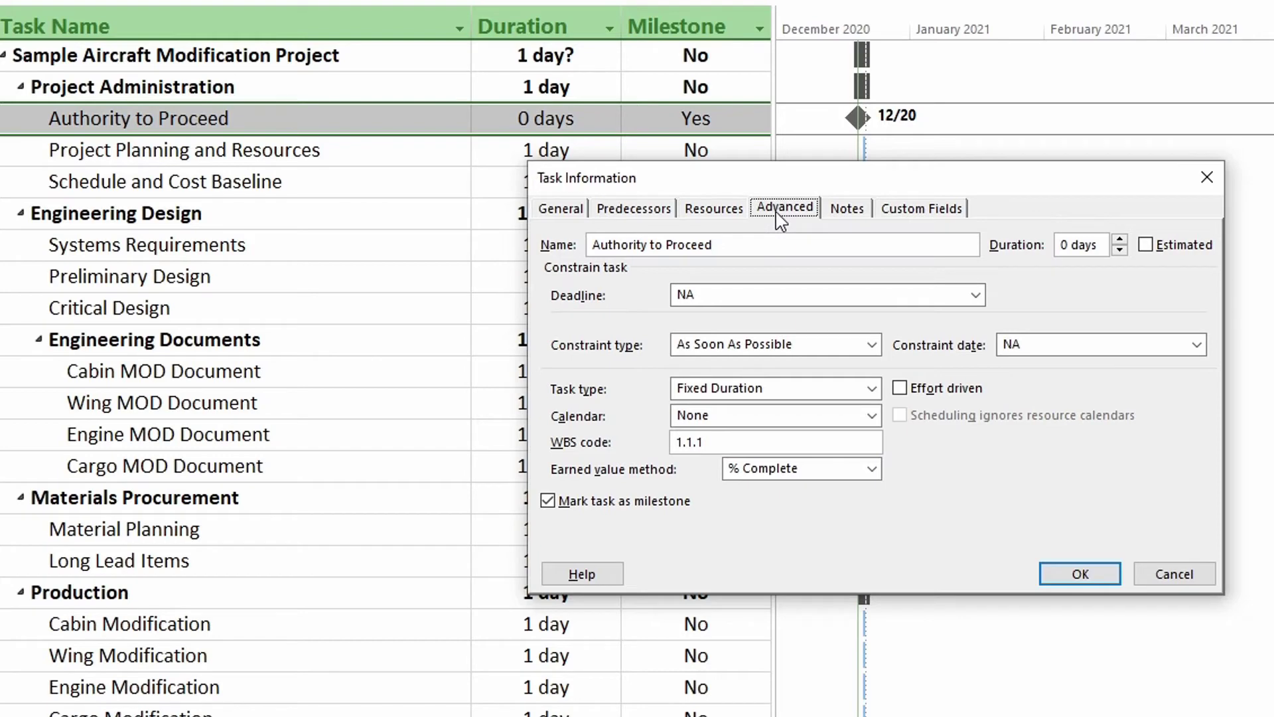
mouse_move(570, 272)
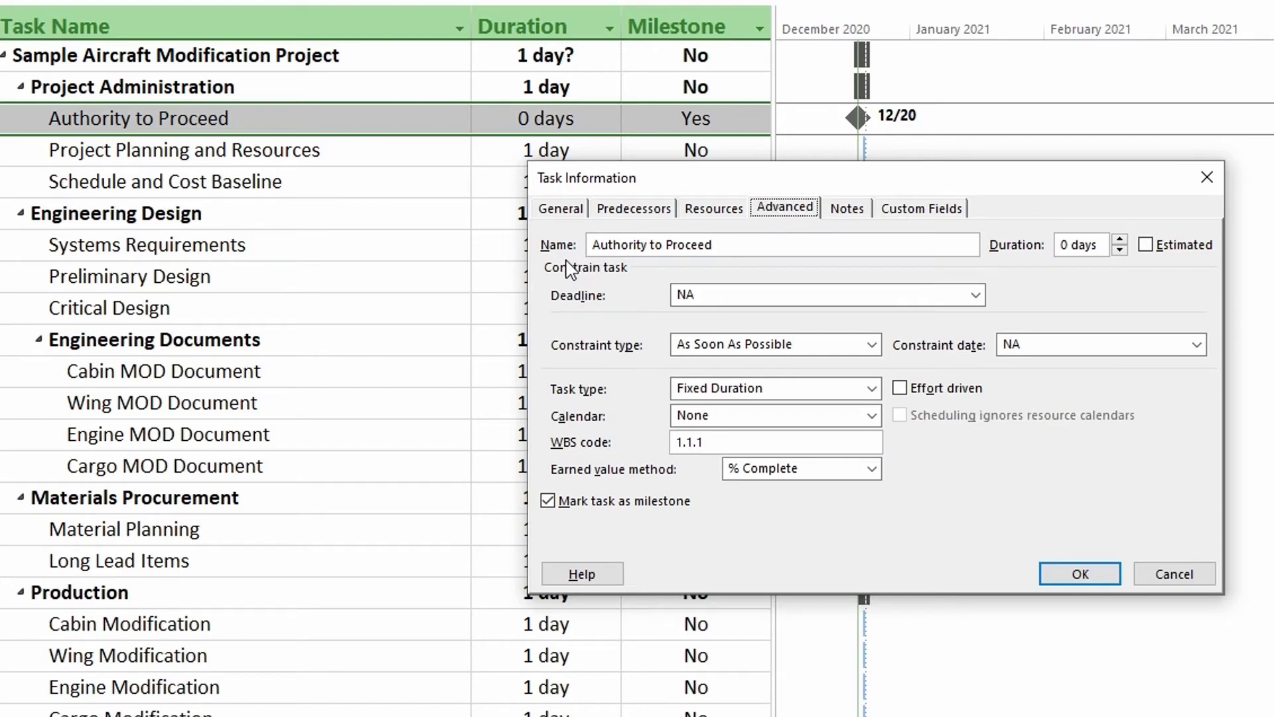
mouse_move(587, 520)
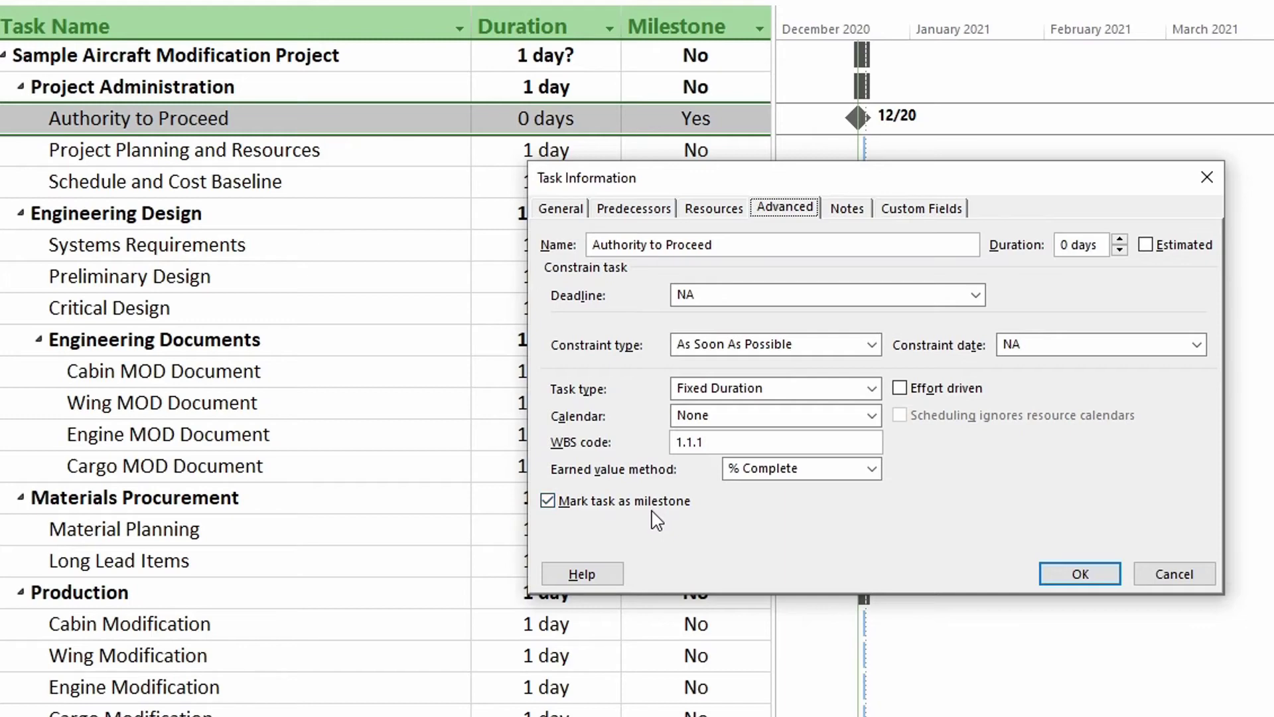
mouse_move(1023, 555)
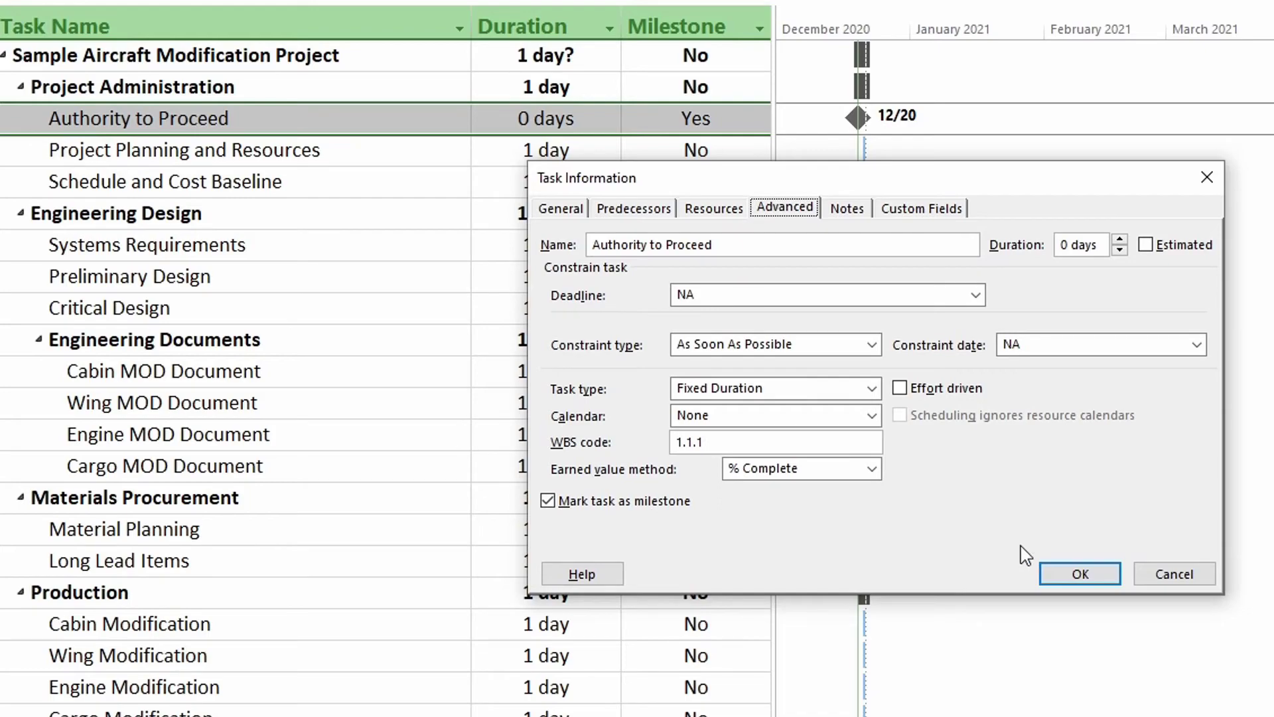
left_click(1080, 573)
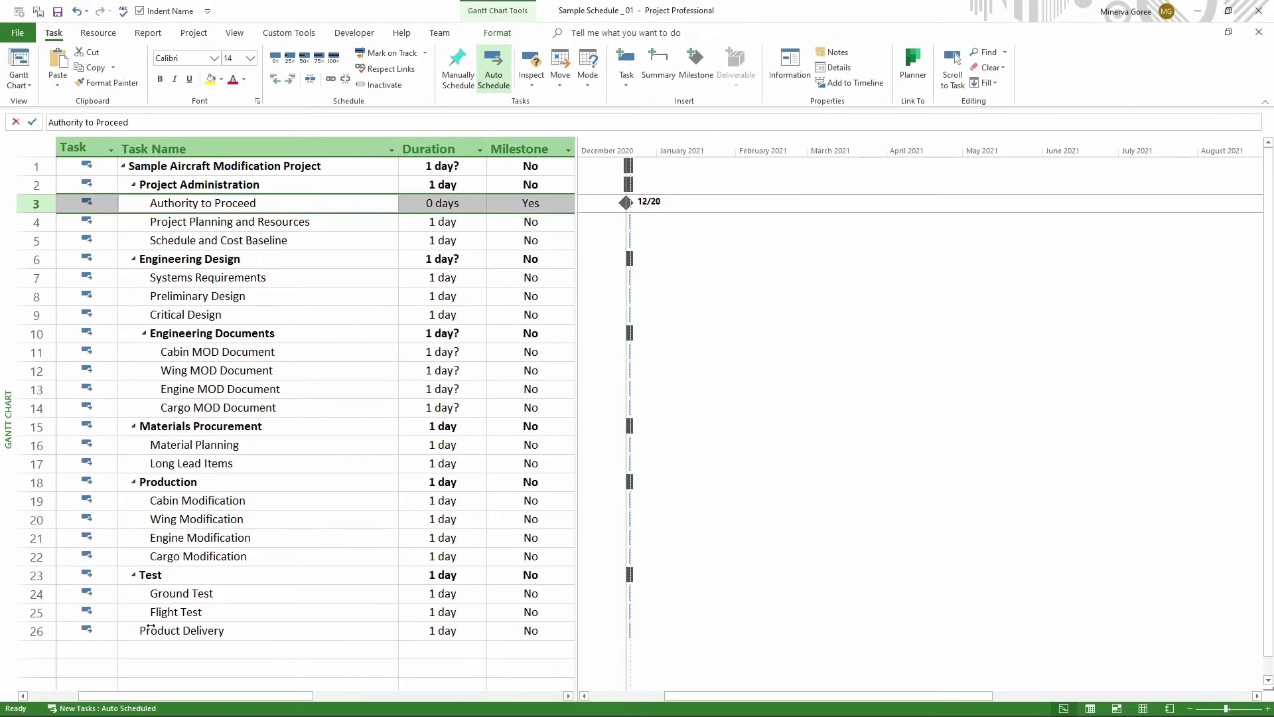
mouse_move(169, 632)
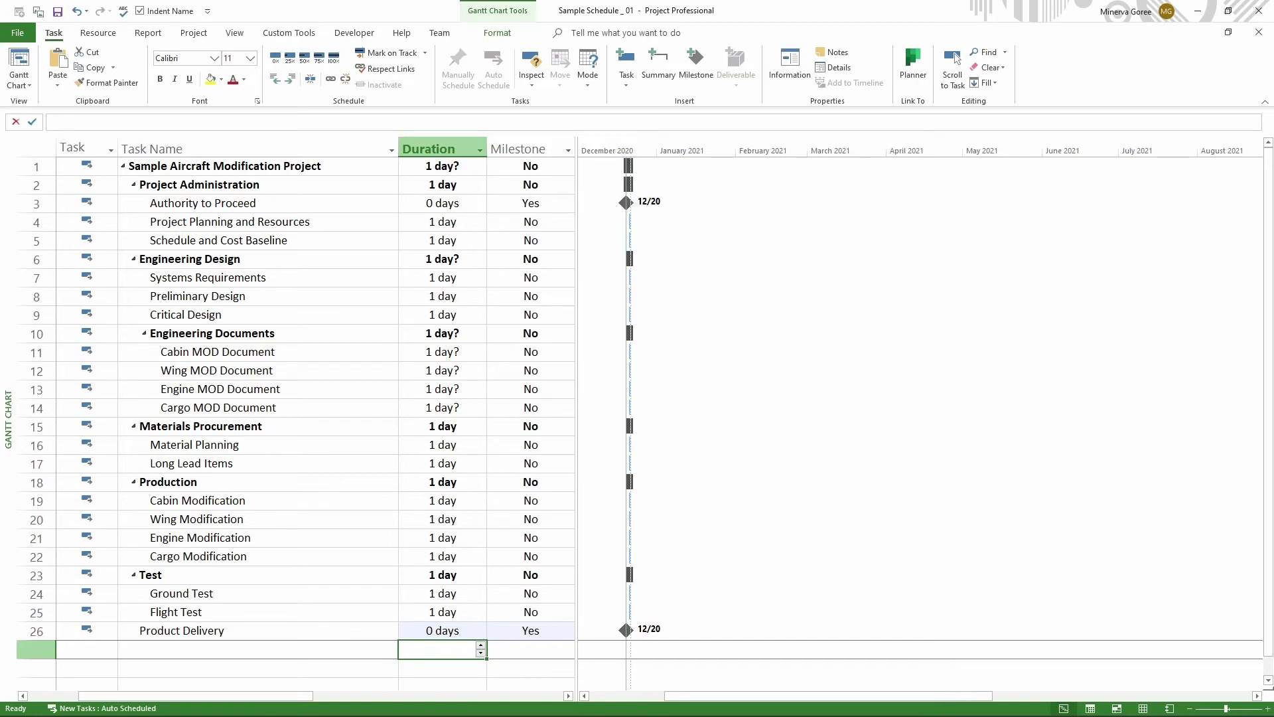
mouse_move(1185, 490)
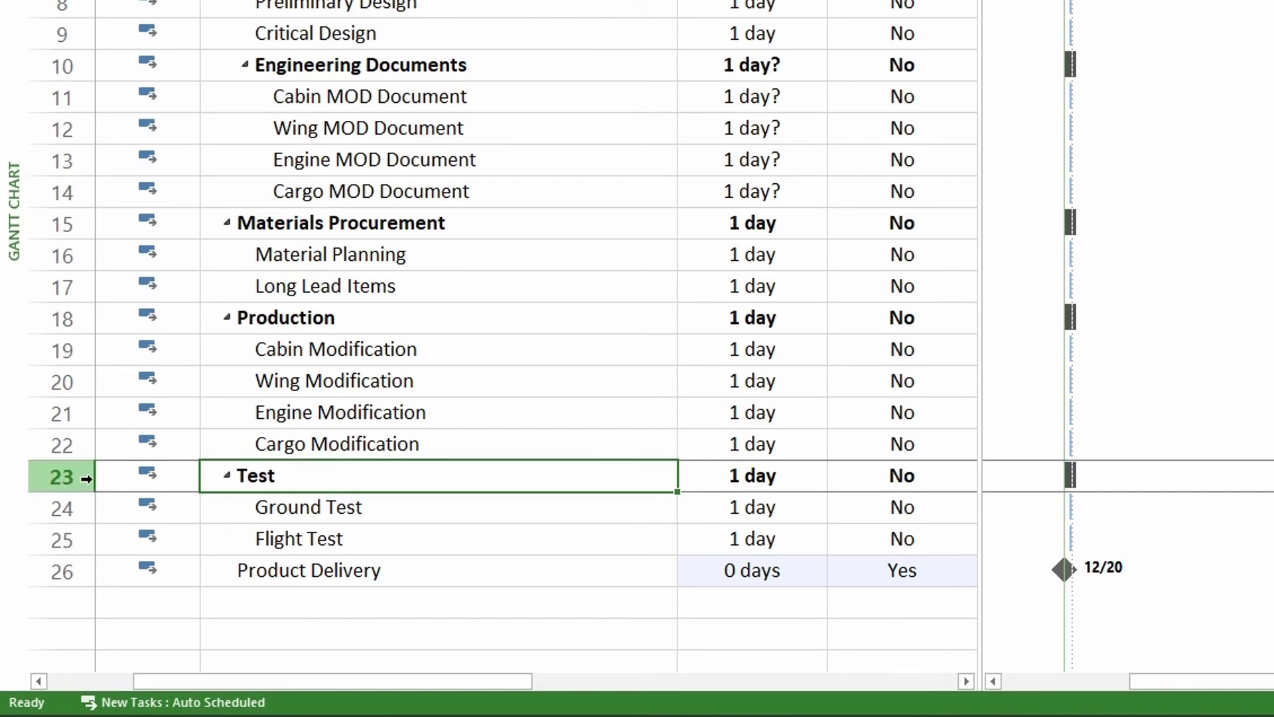
mouse_move(333, 462)
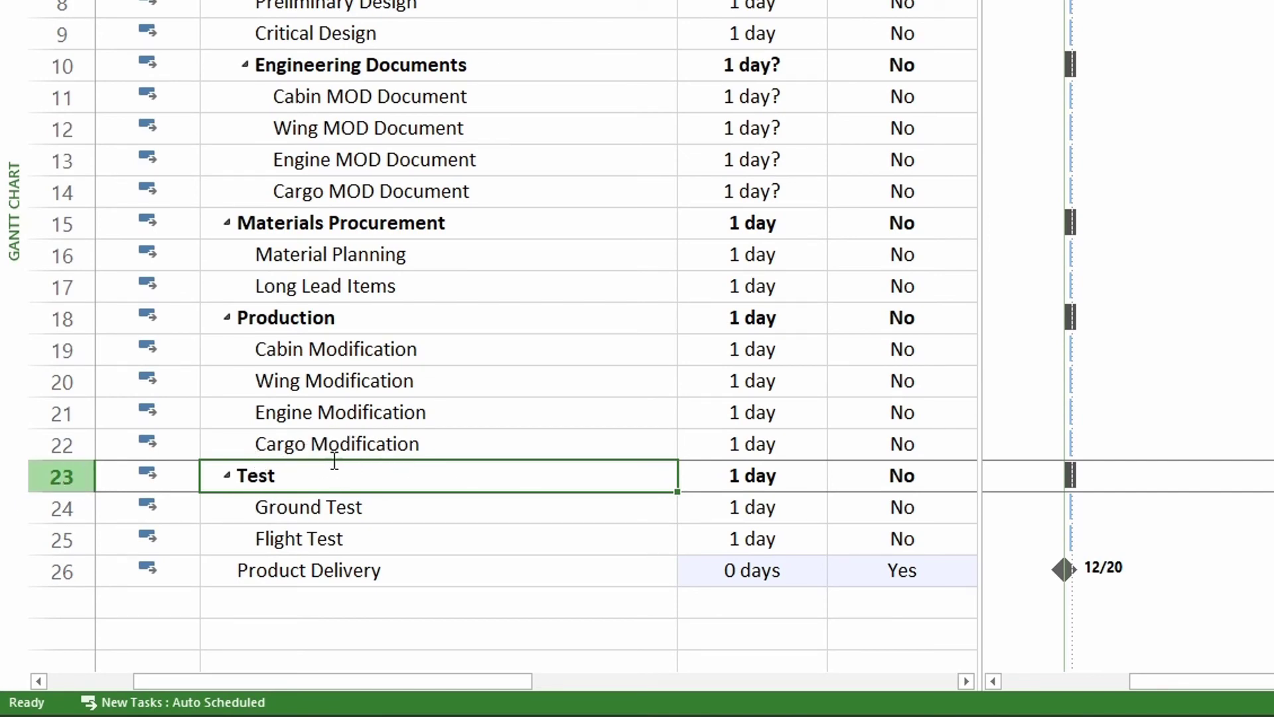
mouse_move(353, 487)
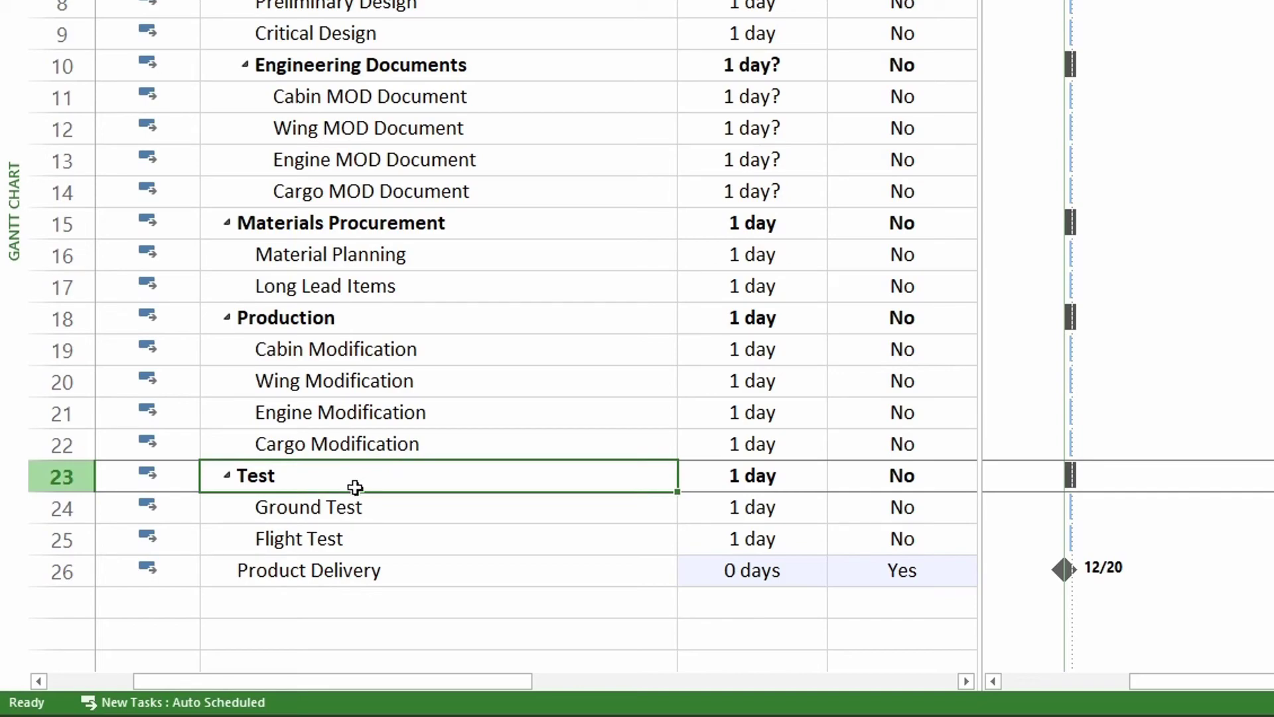
mouse_move(371, 486)
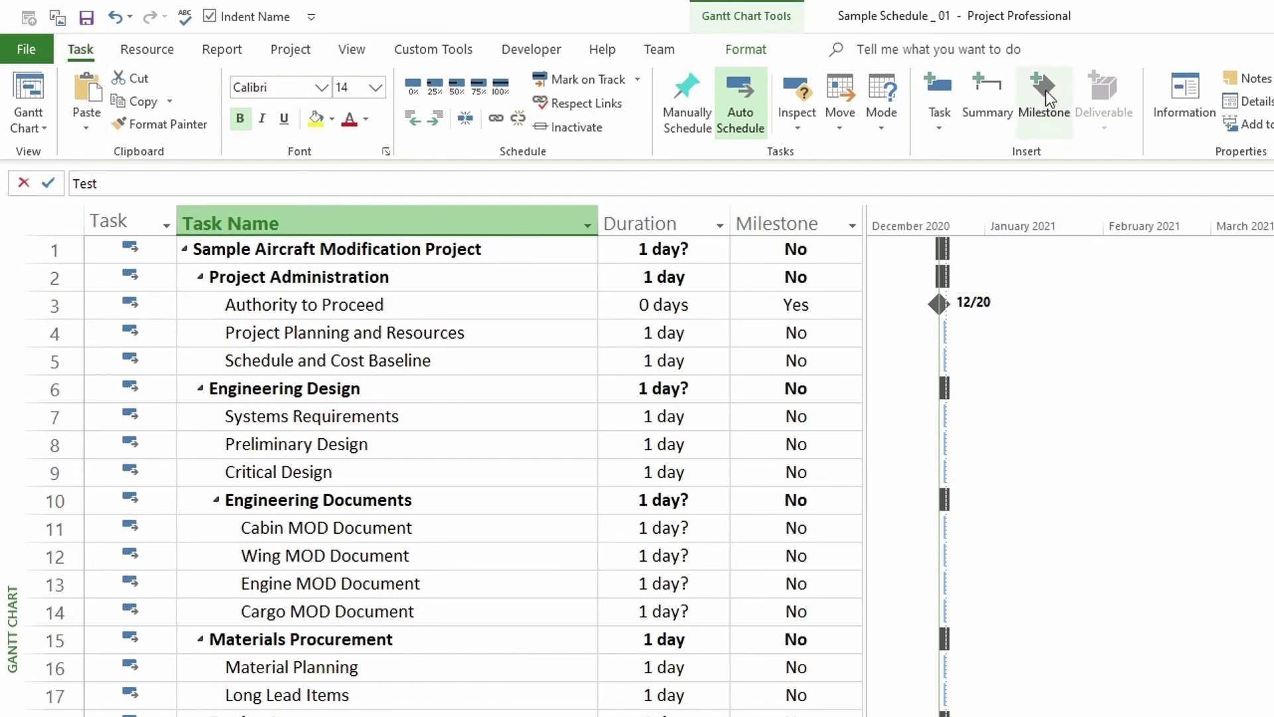
mouse_move(1045, 97)
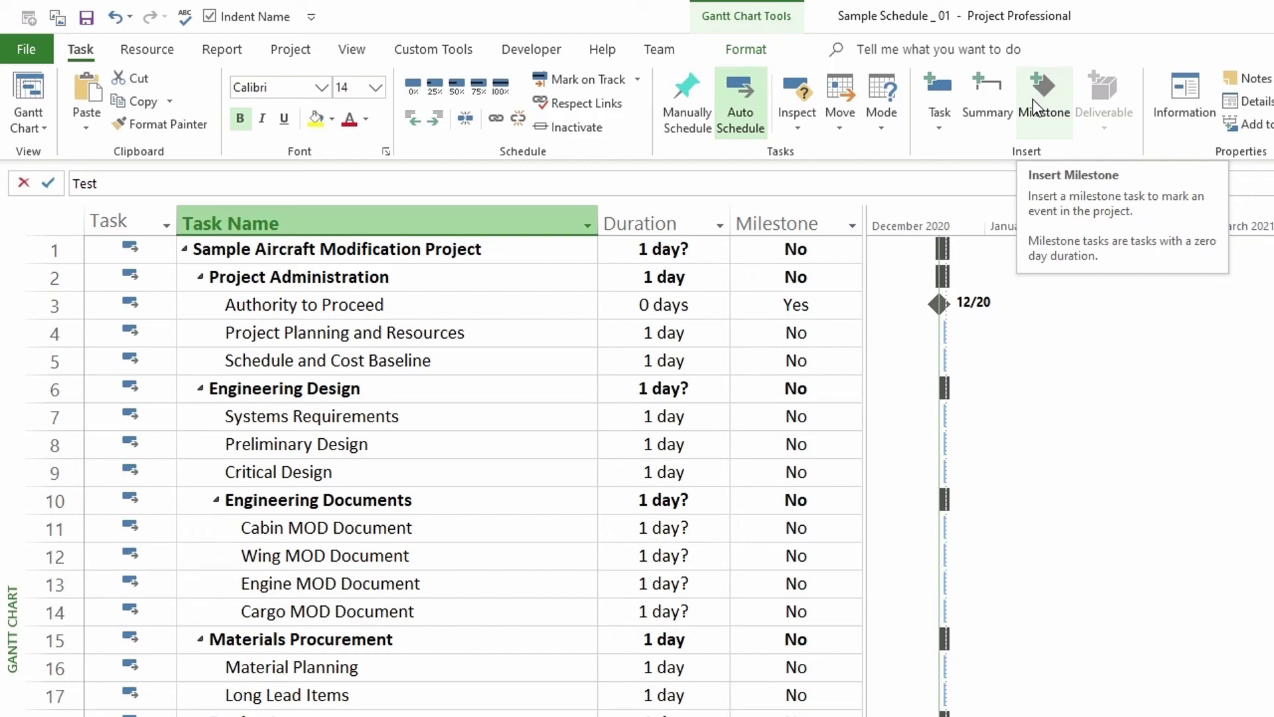
Insert a 0-day milestone above Test and name it Production Complete.
left_click(1045, 97)
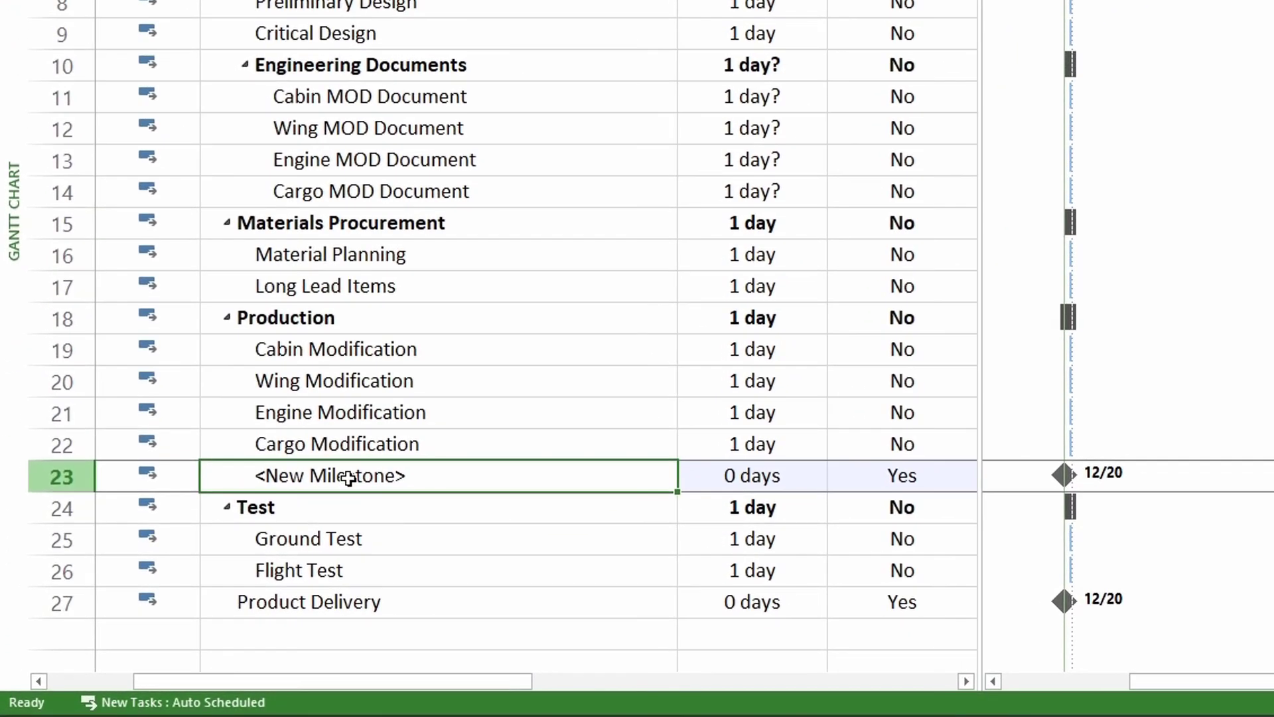
mouse_move(336, 489)
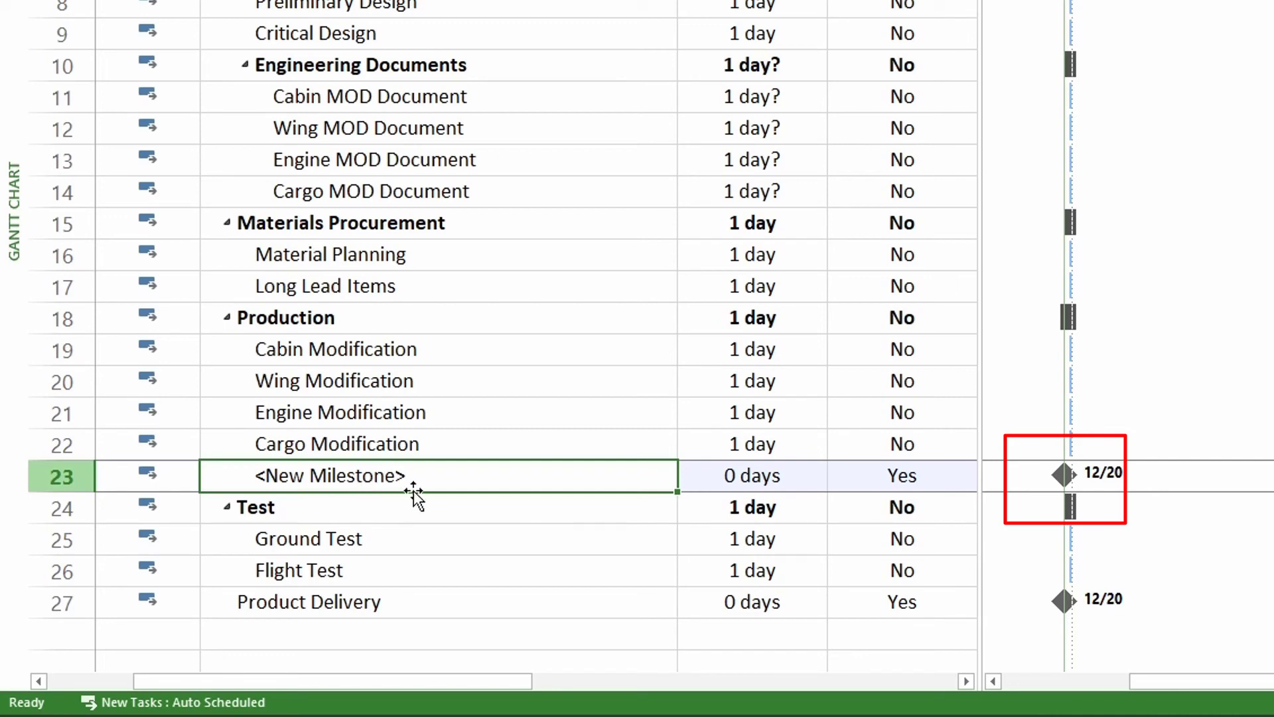
mouse_move(470, 429)
type("Producti")
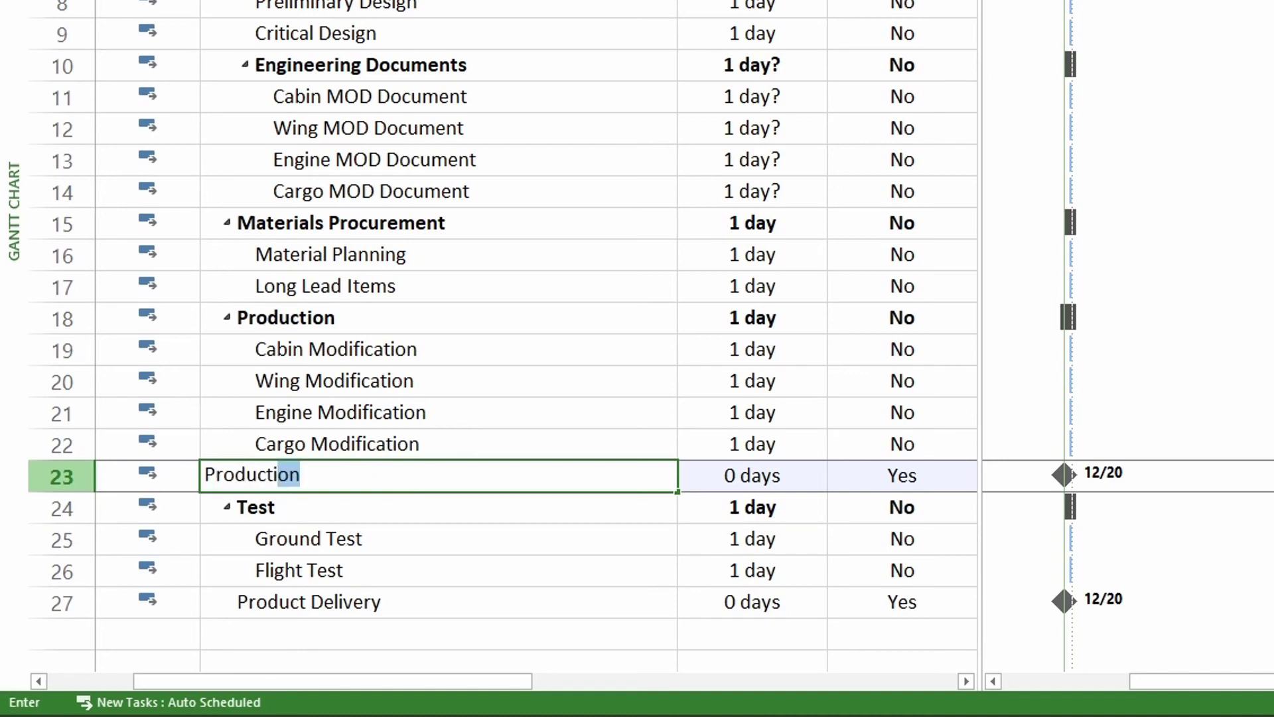
type("Complete")
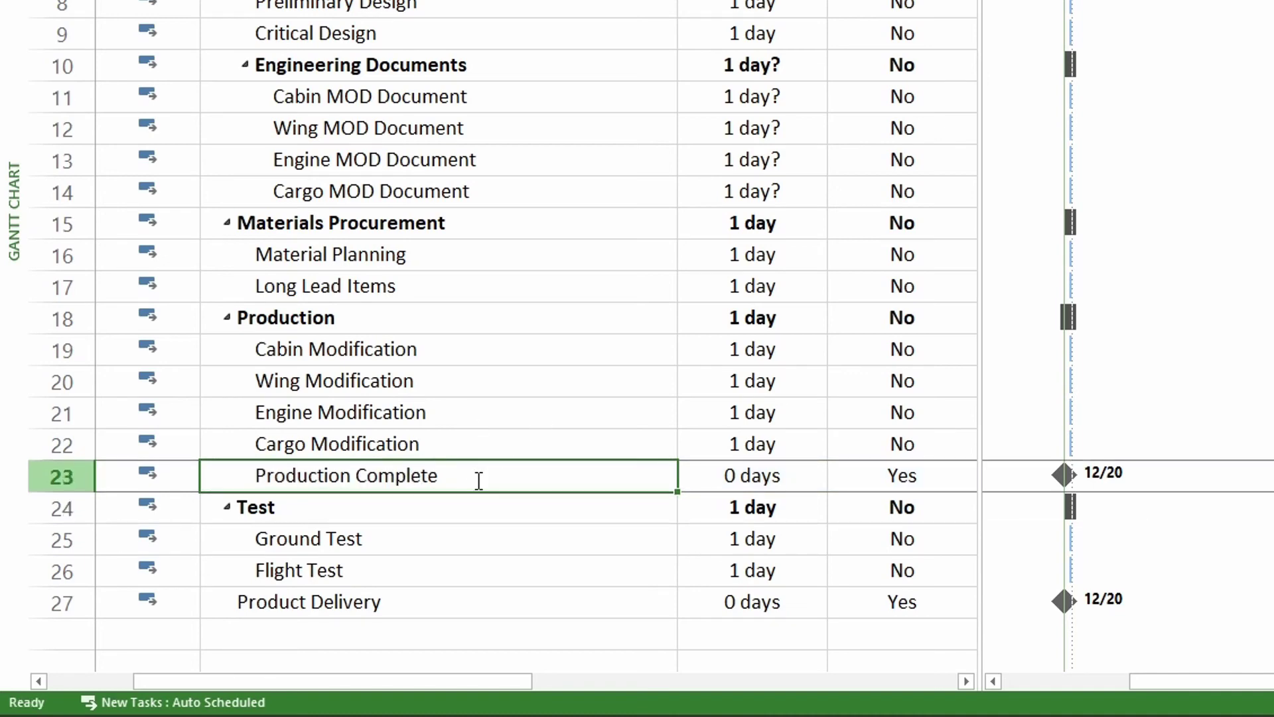
mouse_move(436, 451)
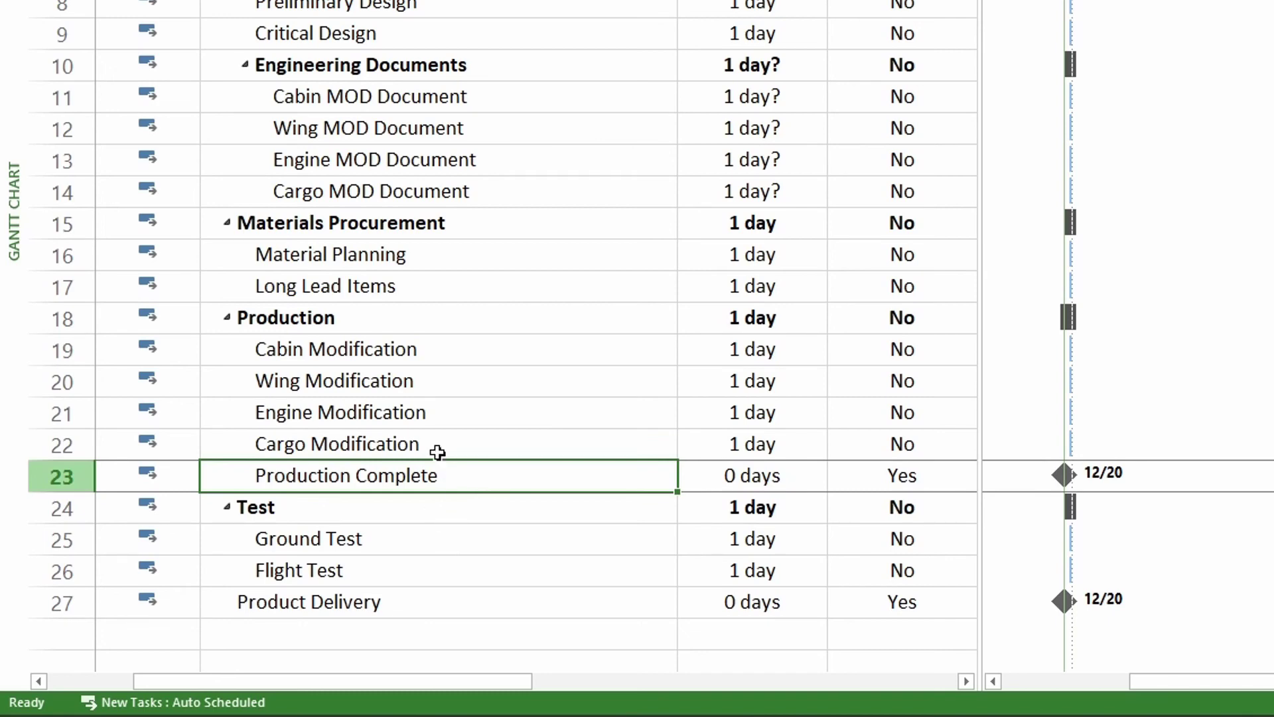
mouse_move(413, 479)
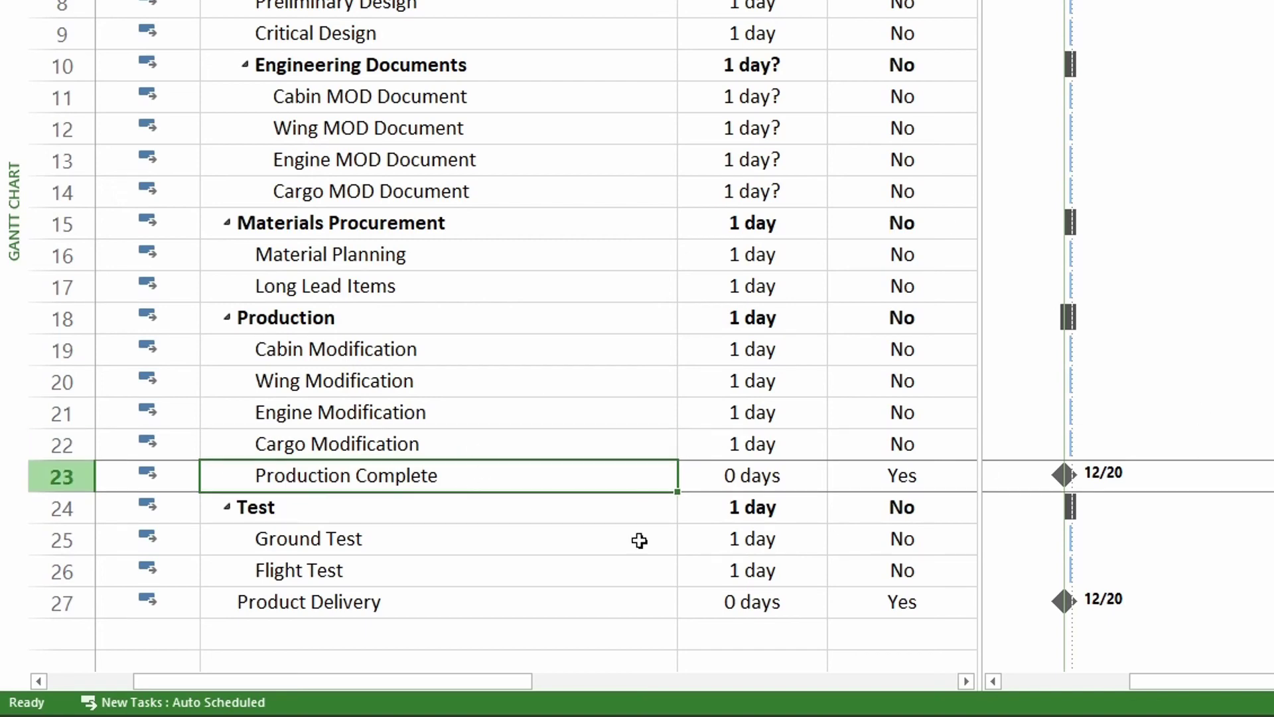
mouse_move(403, 499)
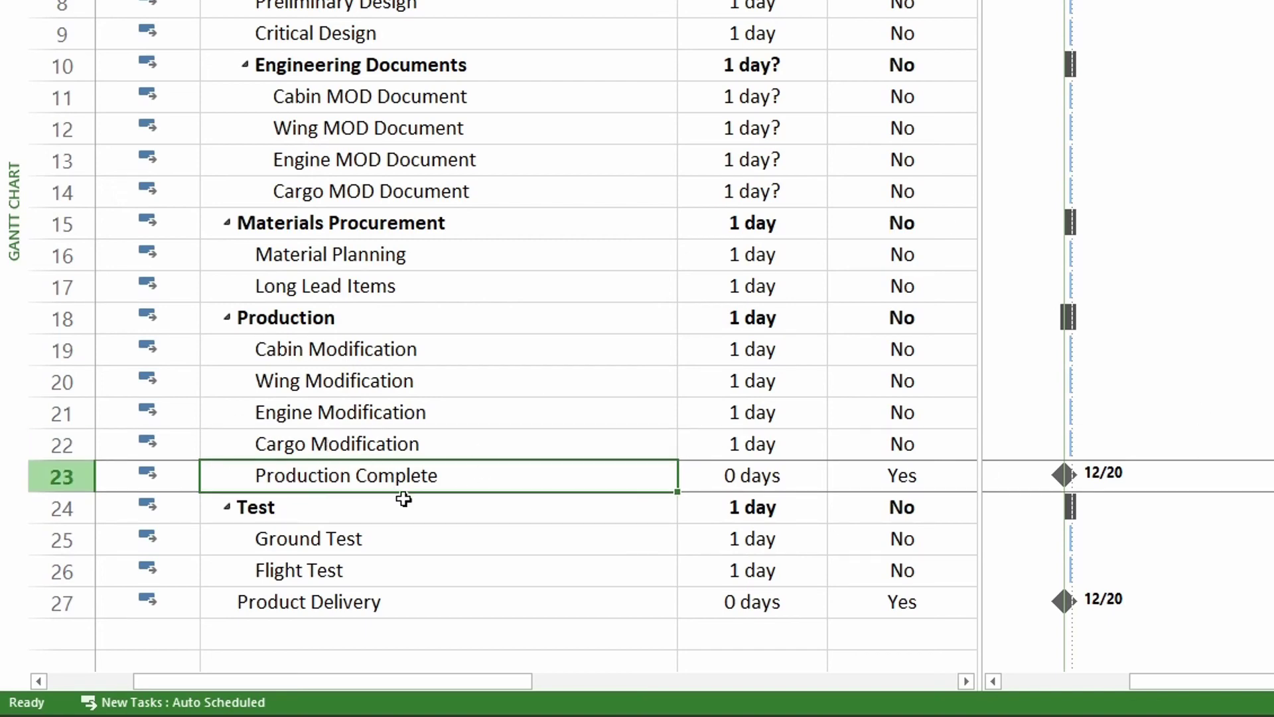